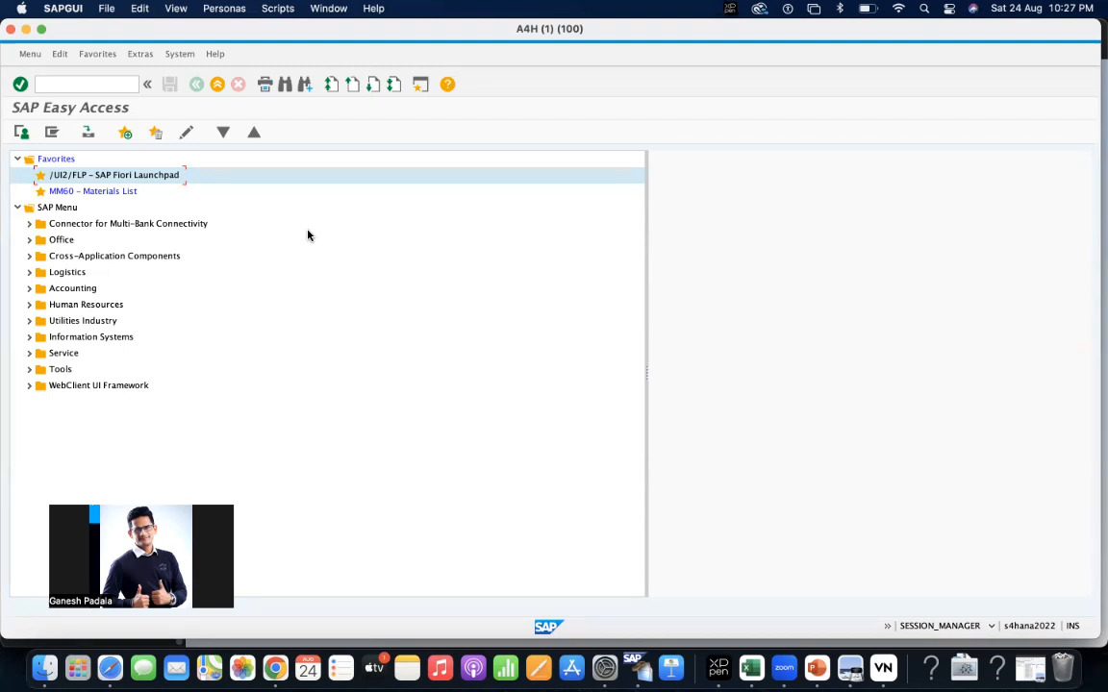
Launch the Fiori Launchpad favourite and log on with the saved user's credentials.
click(85, 85)
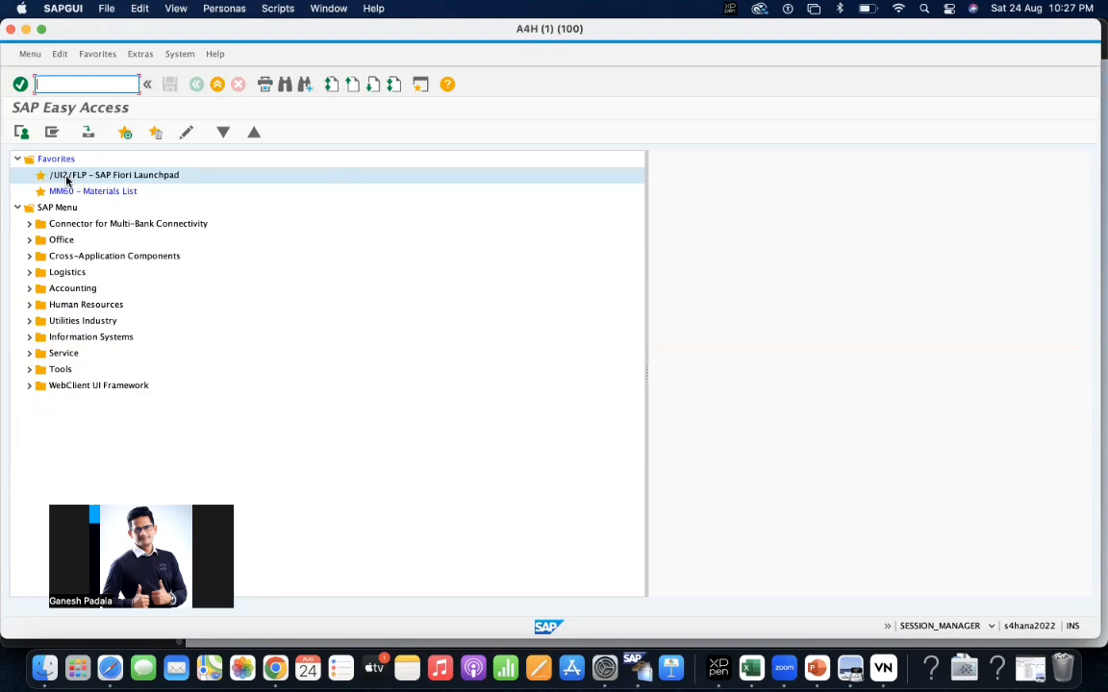
mouse_move(85, 184)
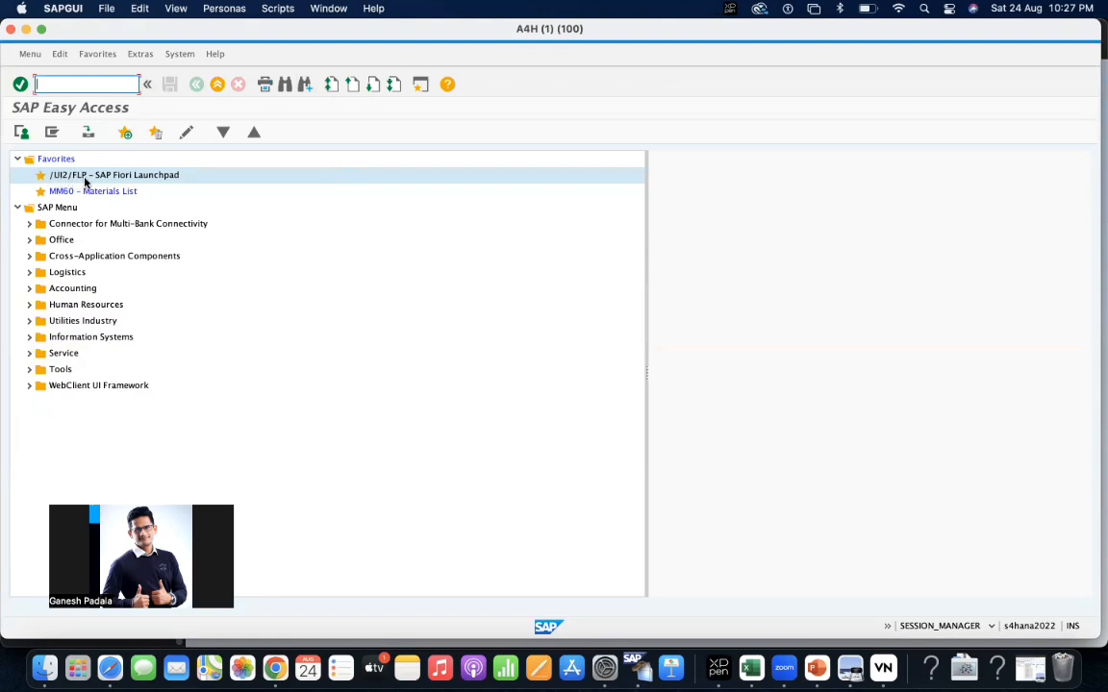
mouse_move(161, 177)
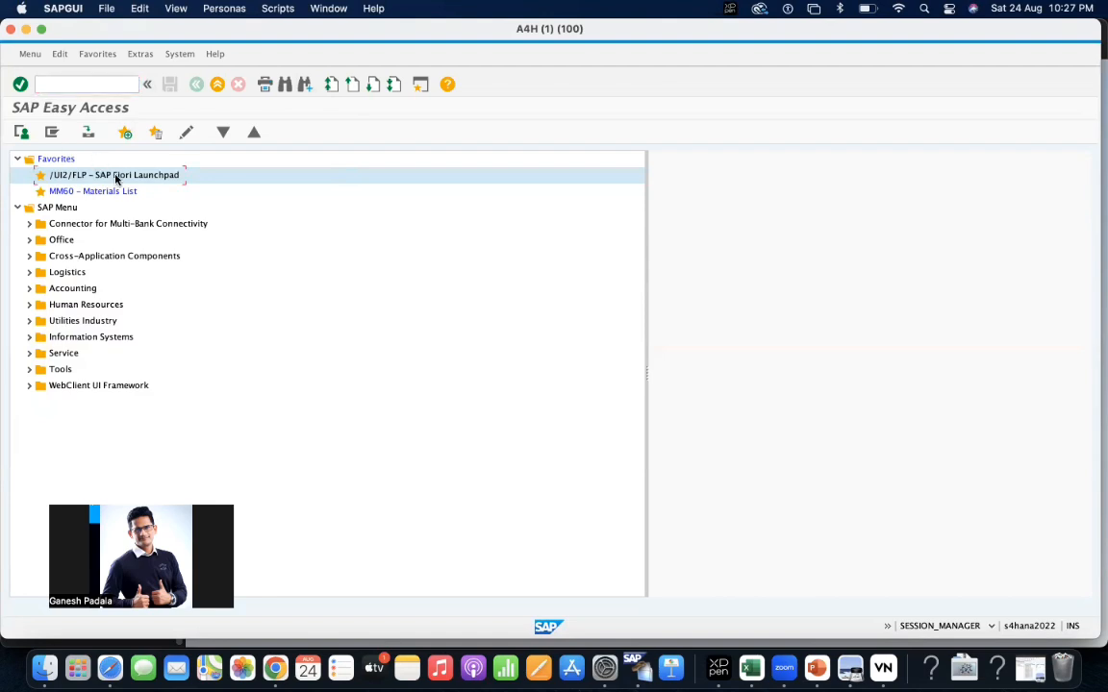
double_click(115, 174)
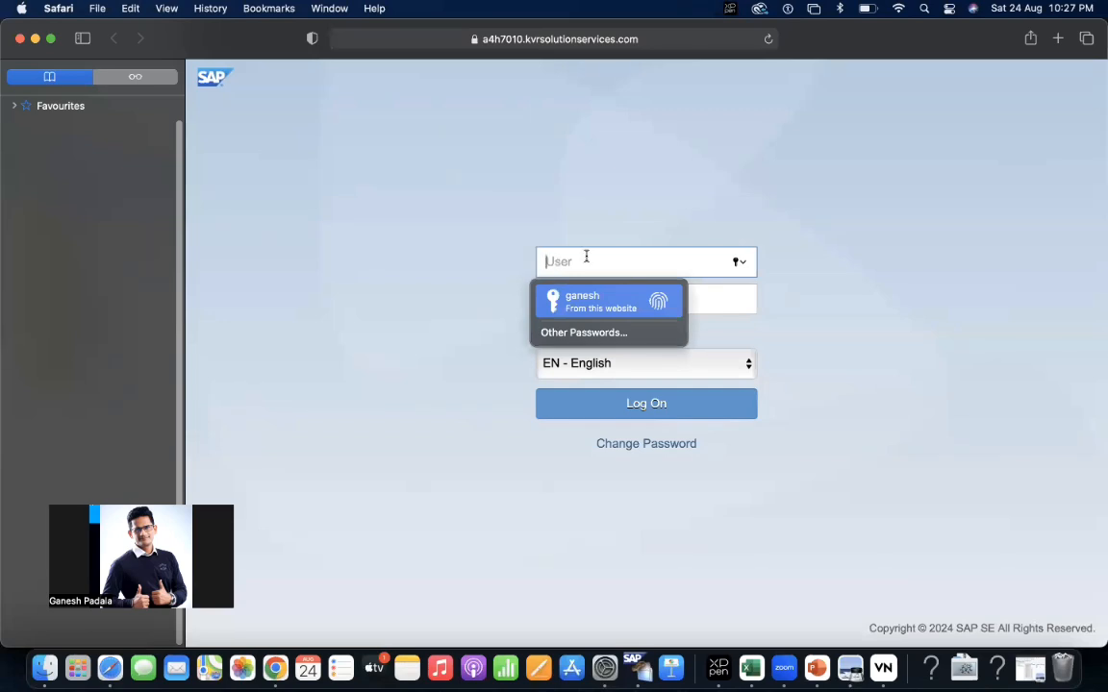
text(ga)
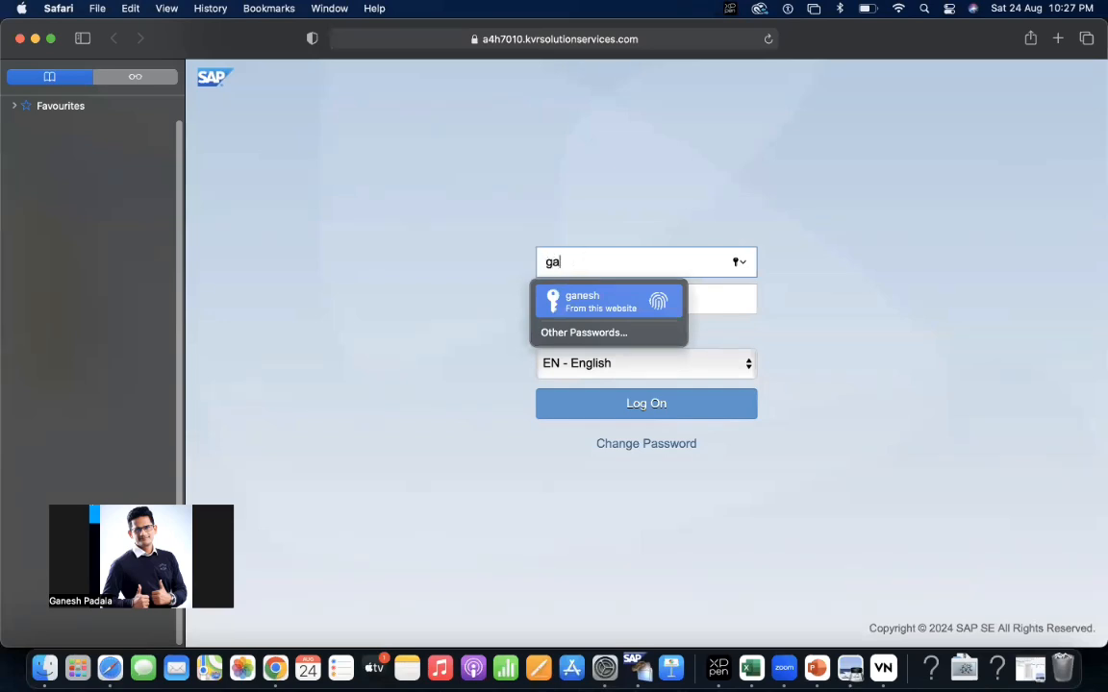
click(609, 300)
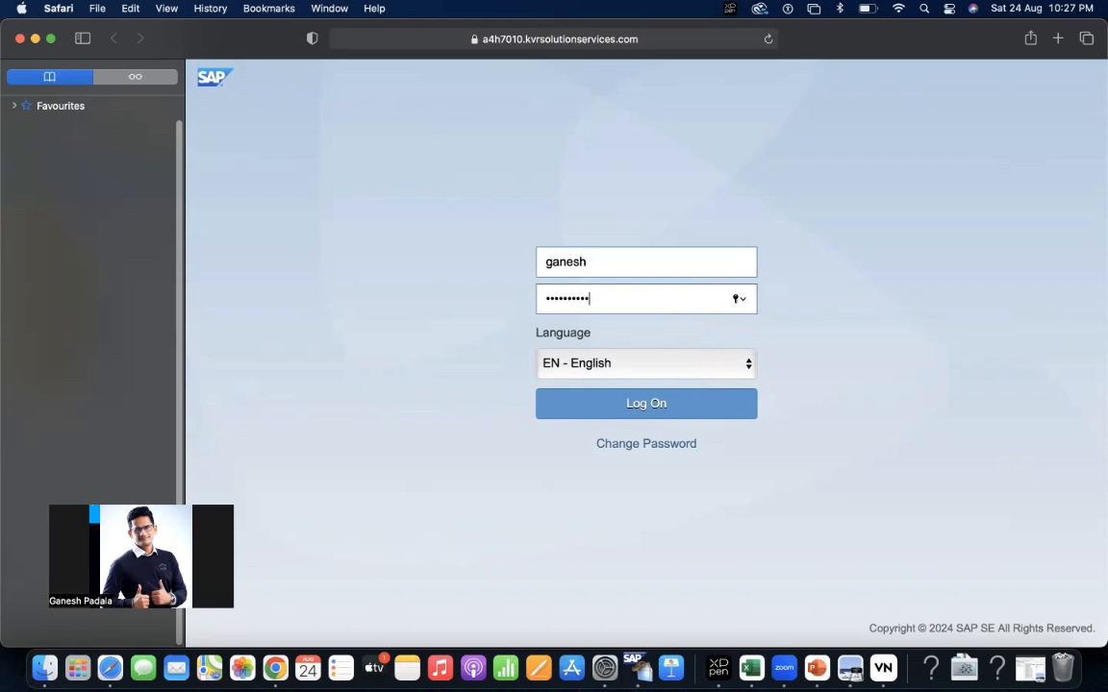
click(646, 403)
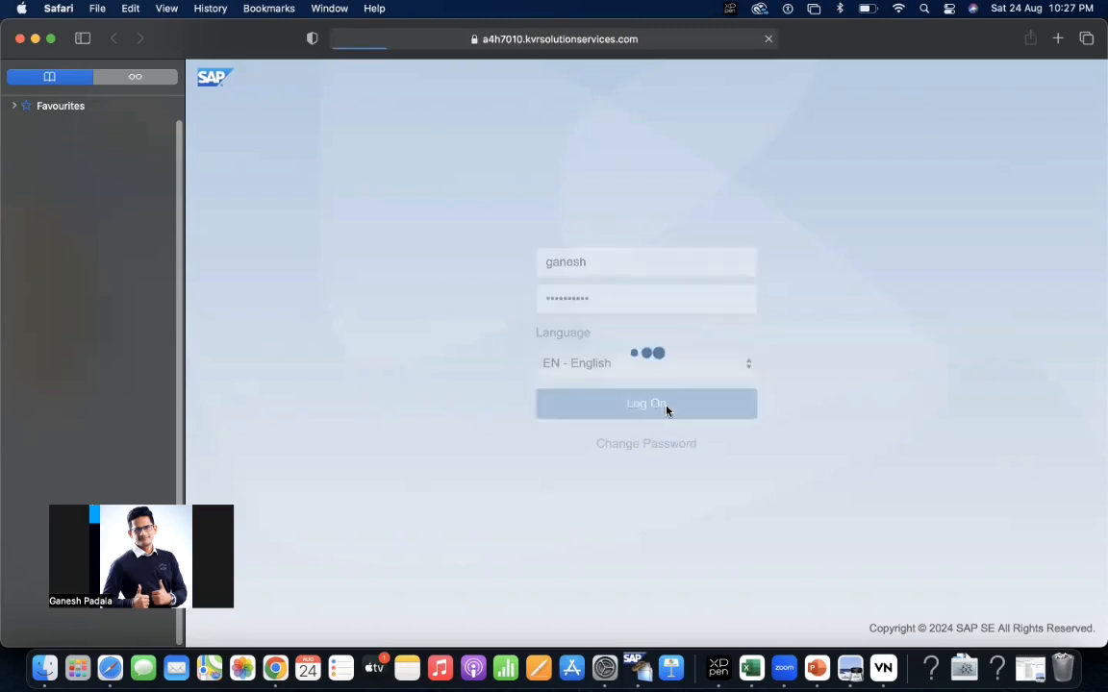
Jump to Production Planning and Execution and scroll through the production app groups.
click(645, 403)
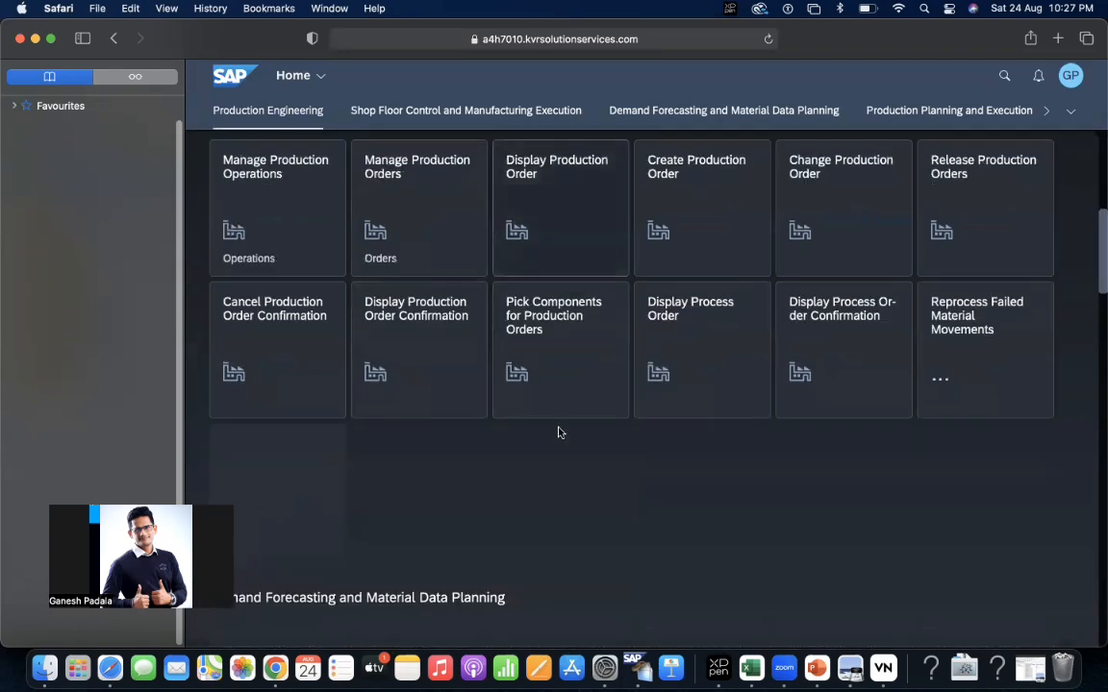
click(949, 110)
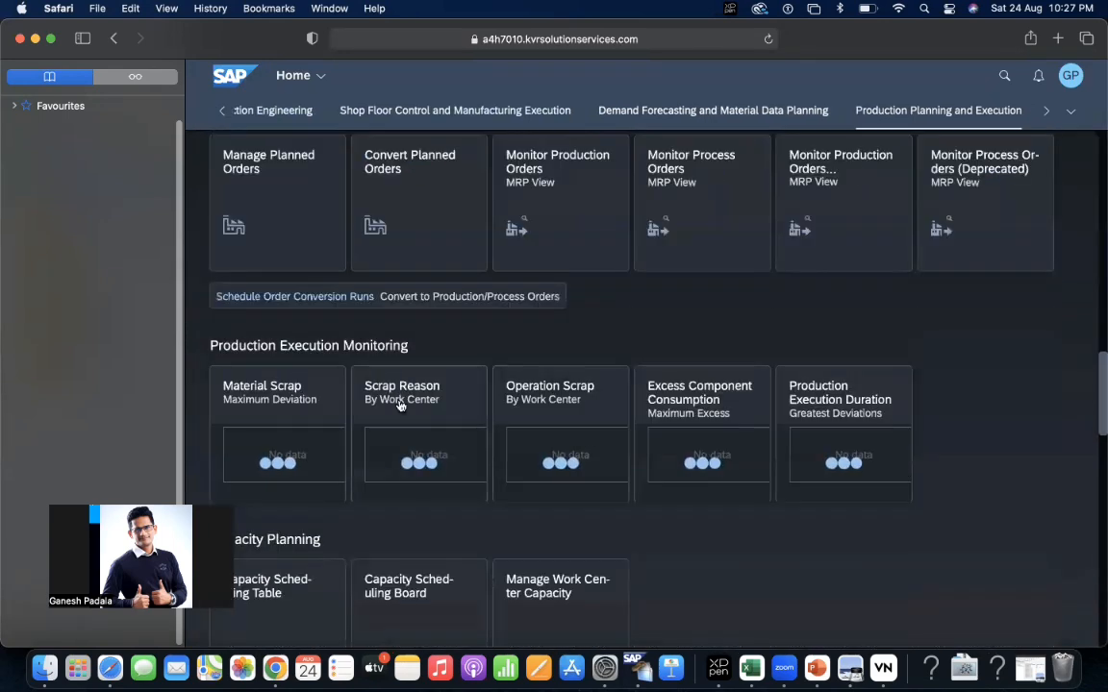
scroll(down, 3)
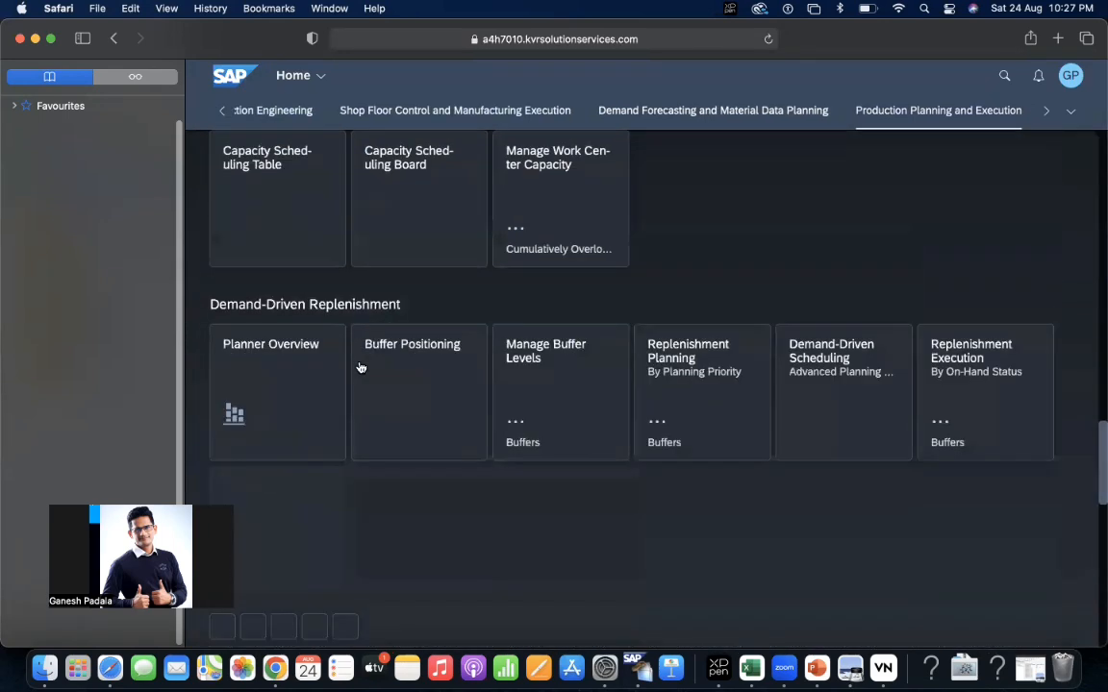
scroll(down, 3)
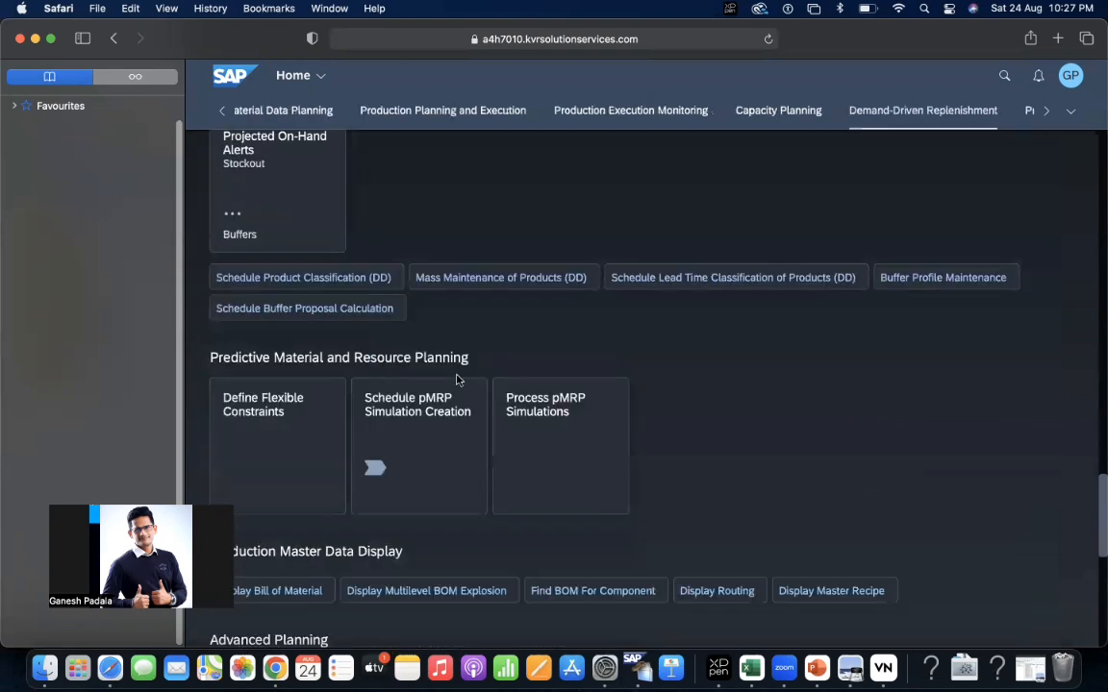
scroll(down, 3)
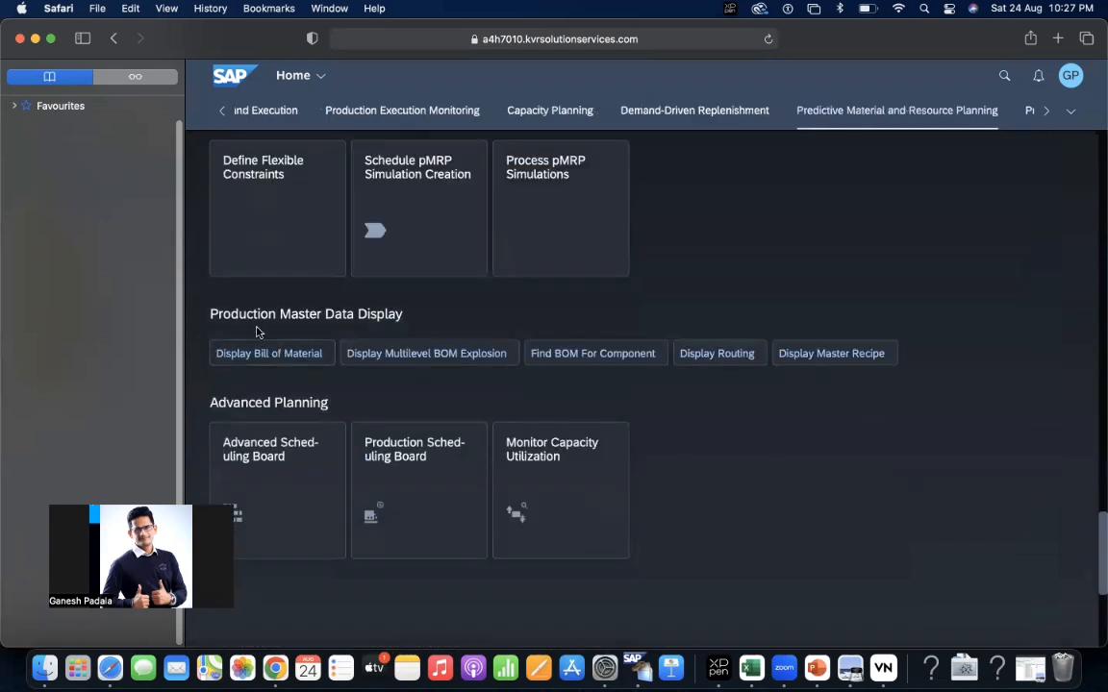
scroll(down, 3)
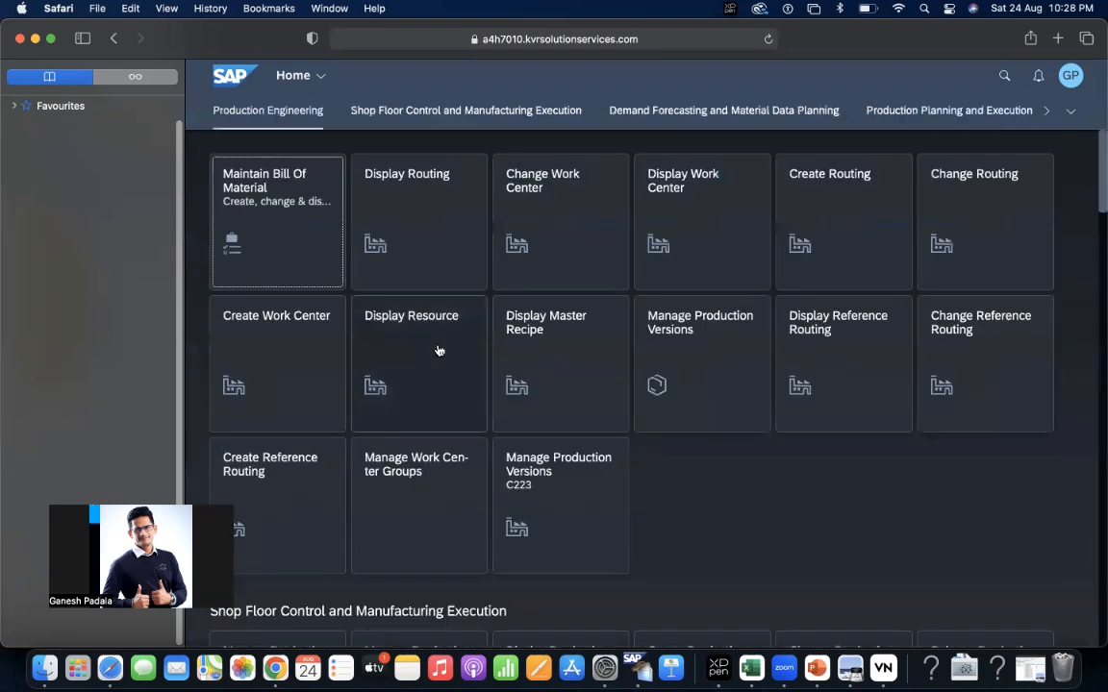
scroll(down, 3)
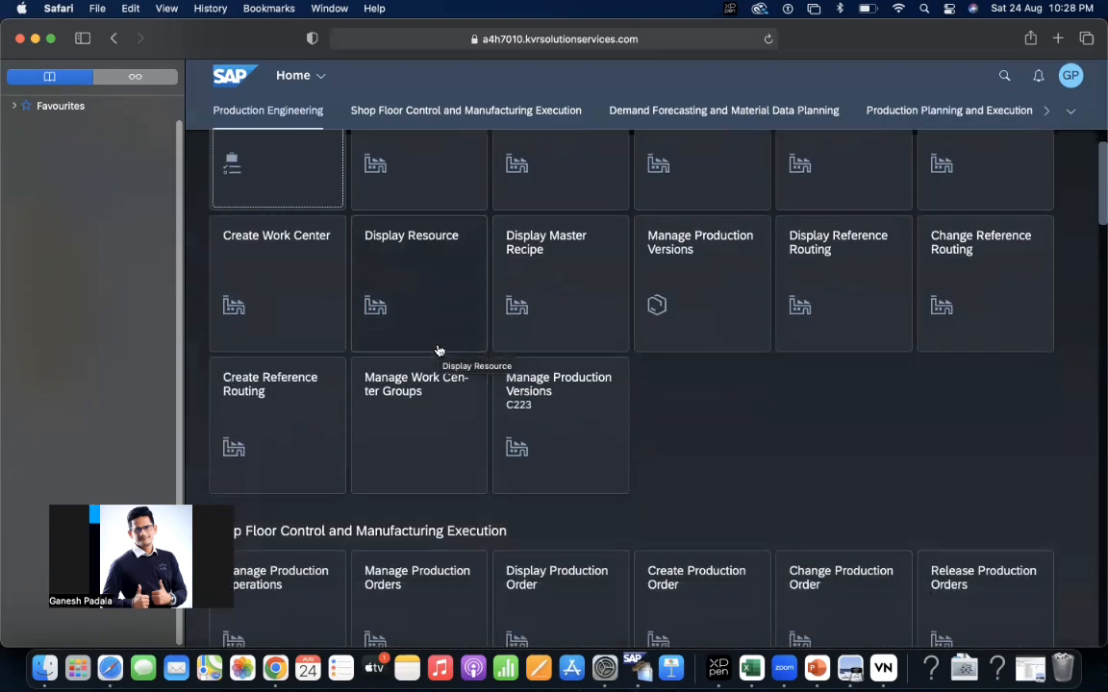
scroll(down, 3)
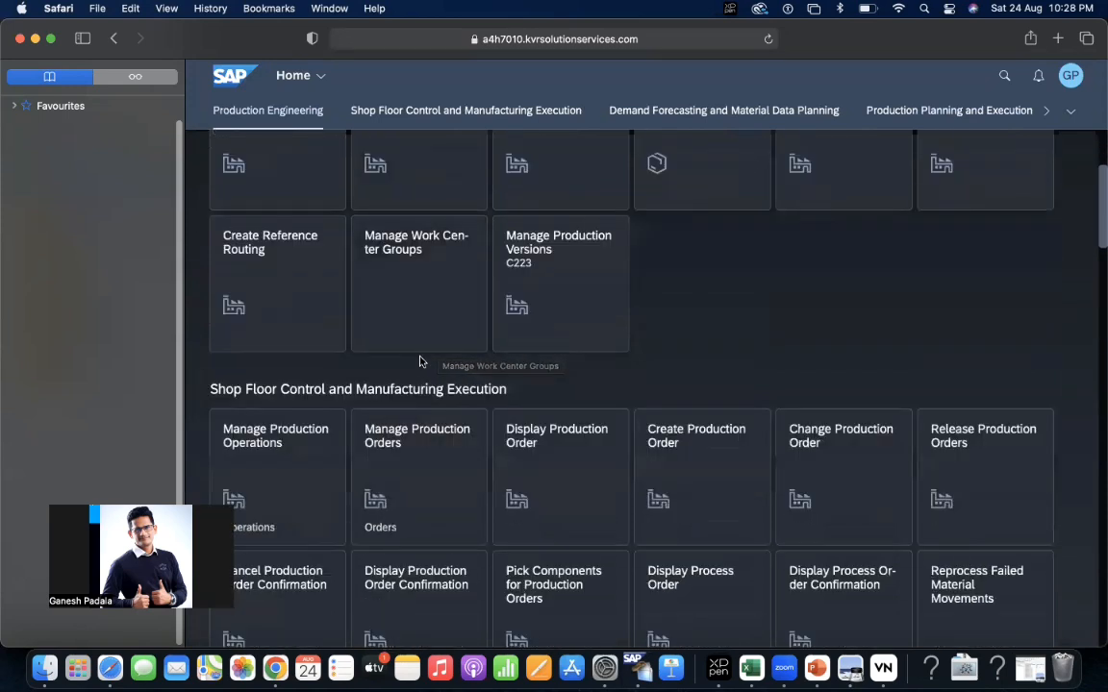
mouse_move(669, 356)
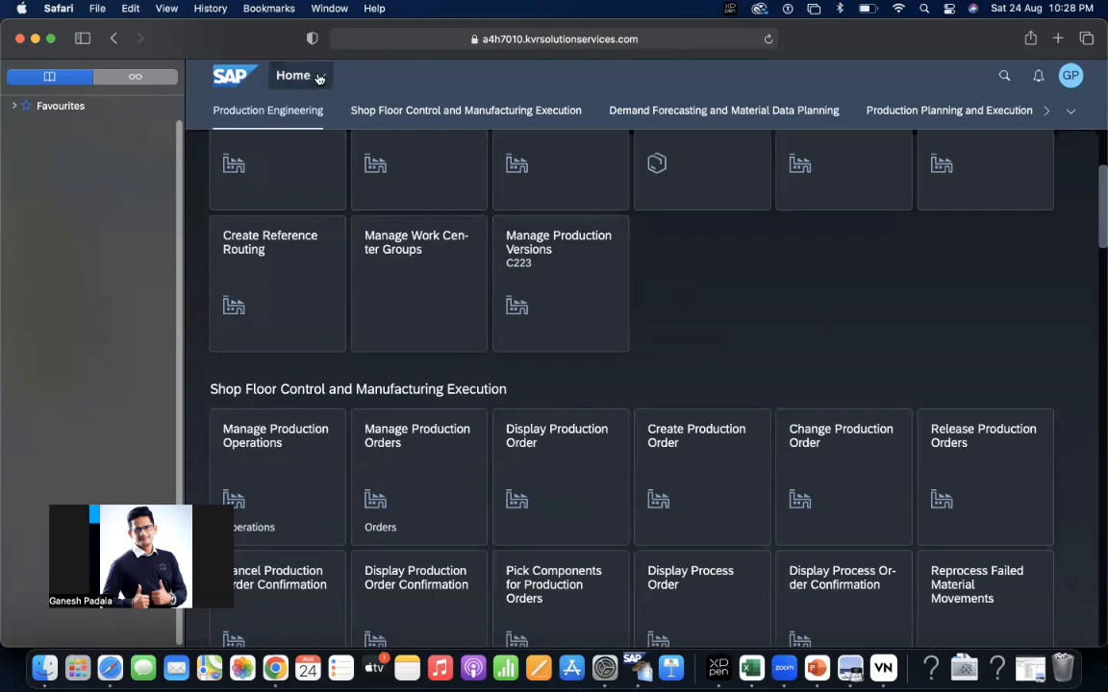
Glance at the All My Apps list, then show Safari's empty Reading List sidebar.
click(294, 75)
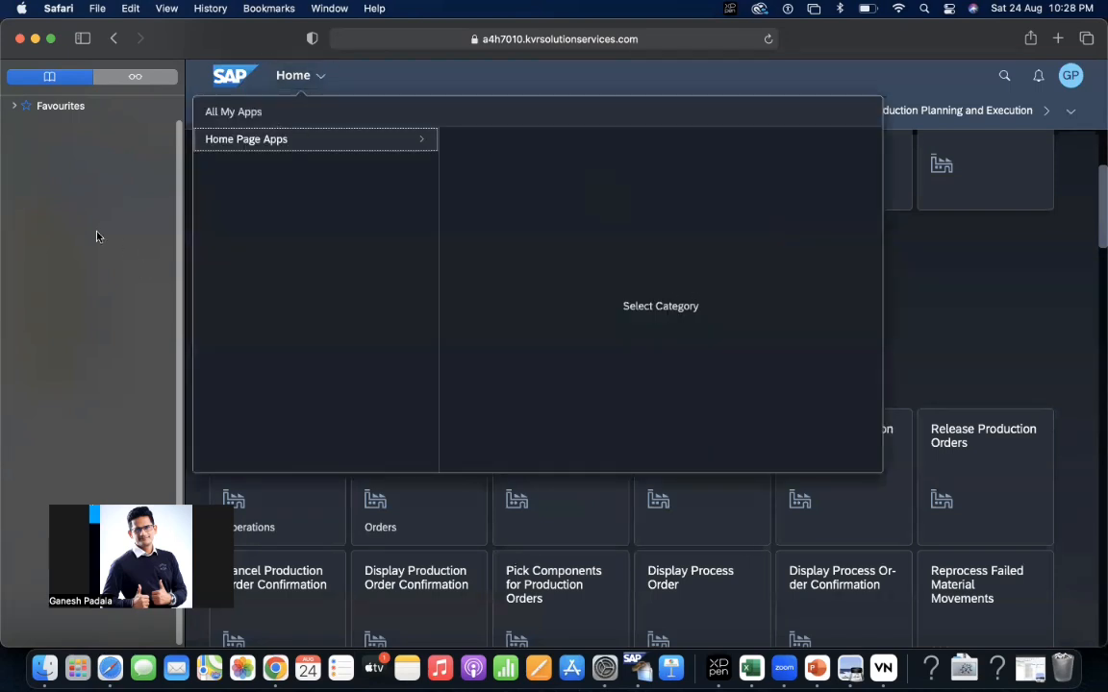
click(300, 75)
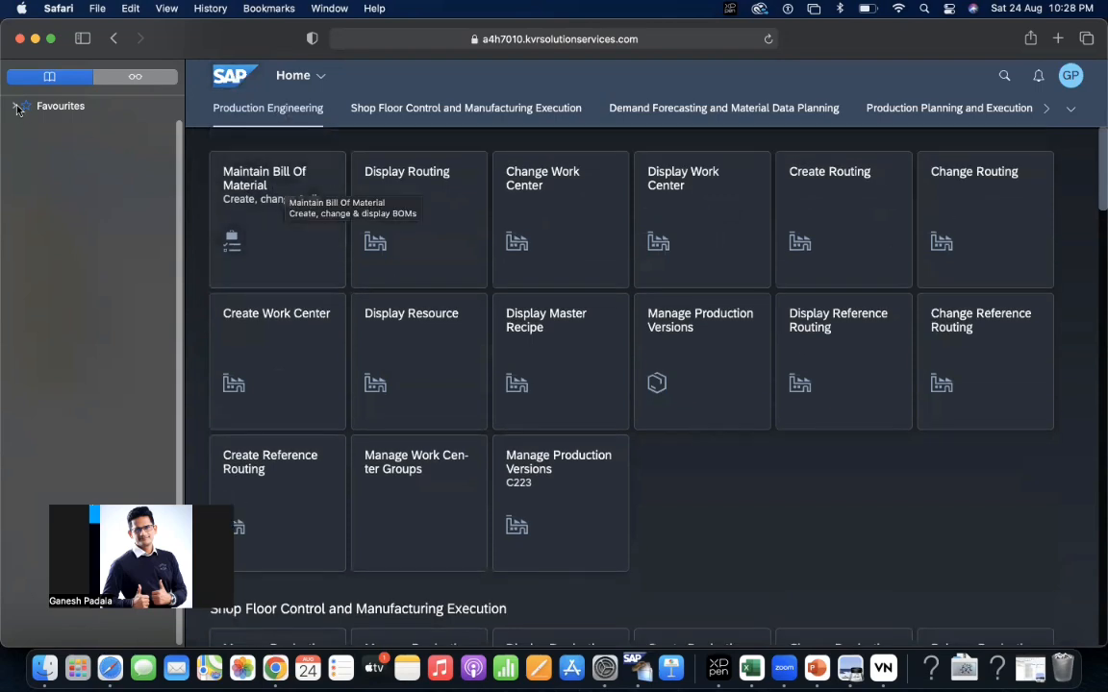
click(16, 106)
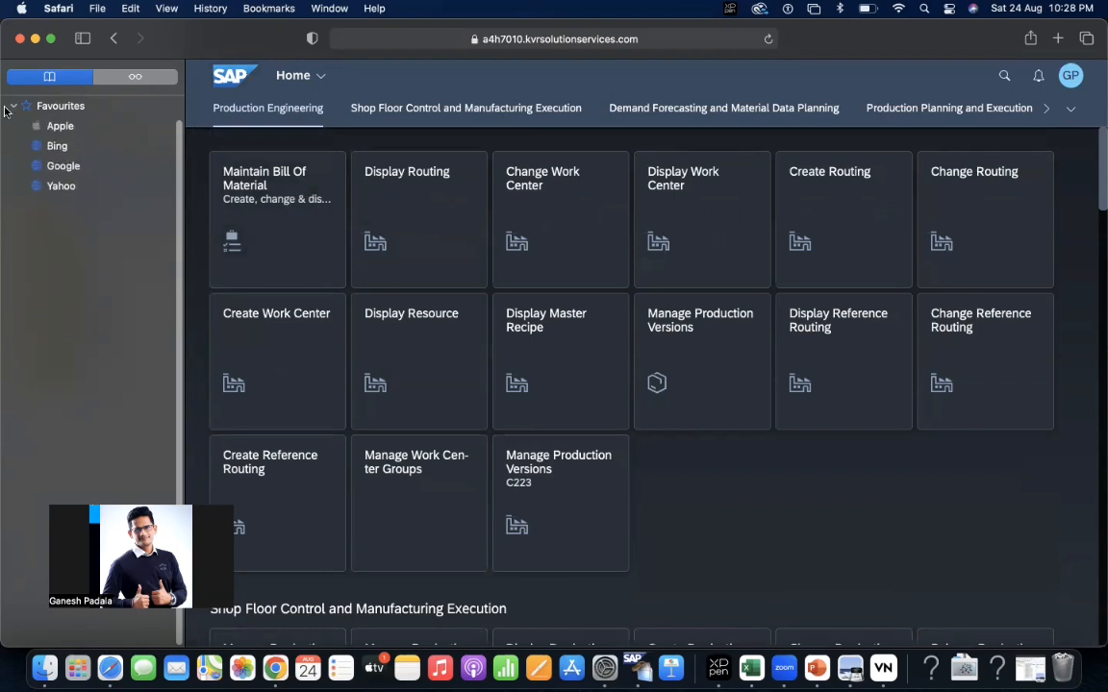
click(136, 76)
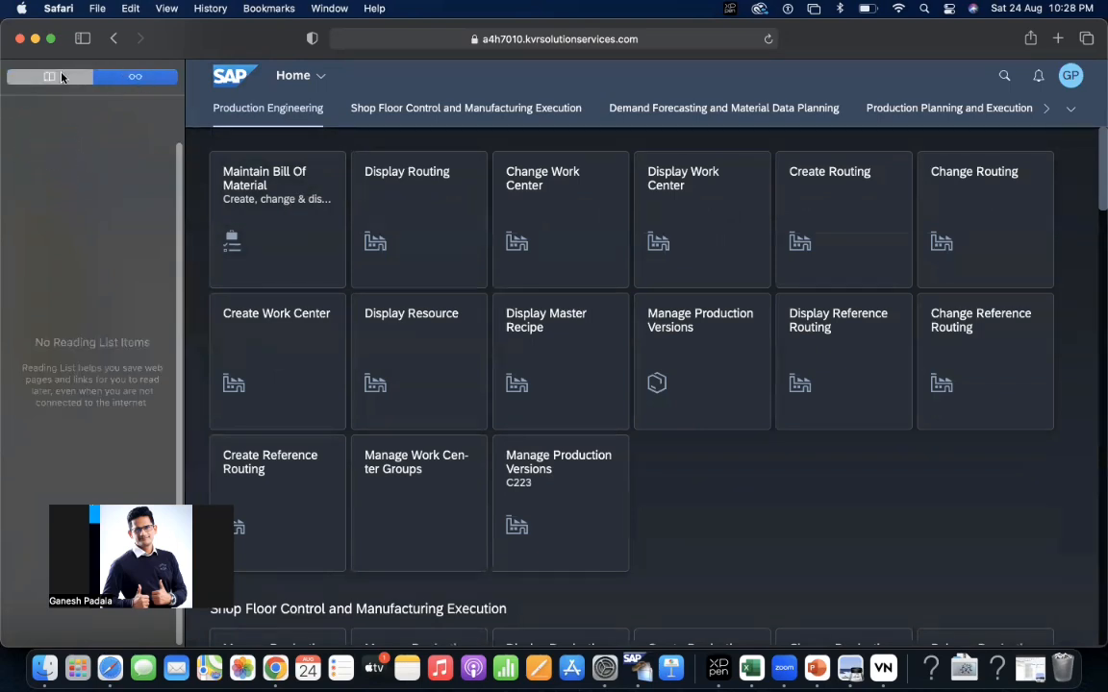
Browse the Home Page Apps catalog, return to All My Apps, and close the list.
click(320, 79)
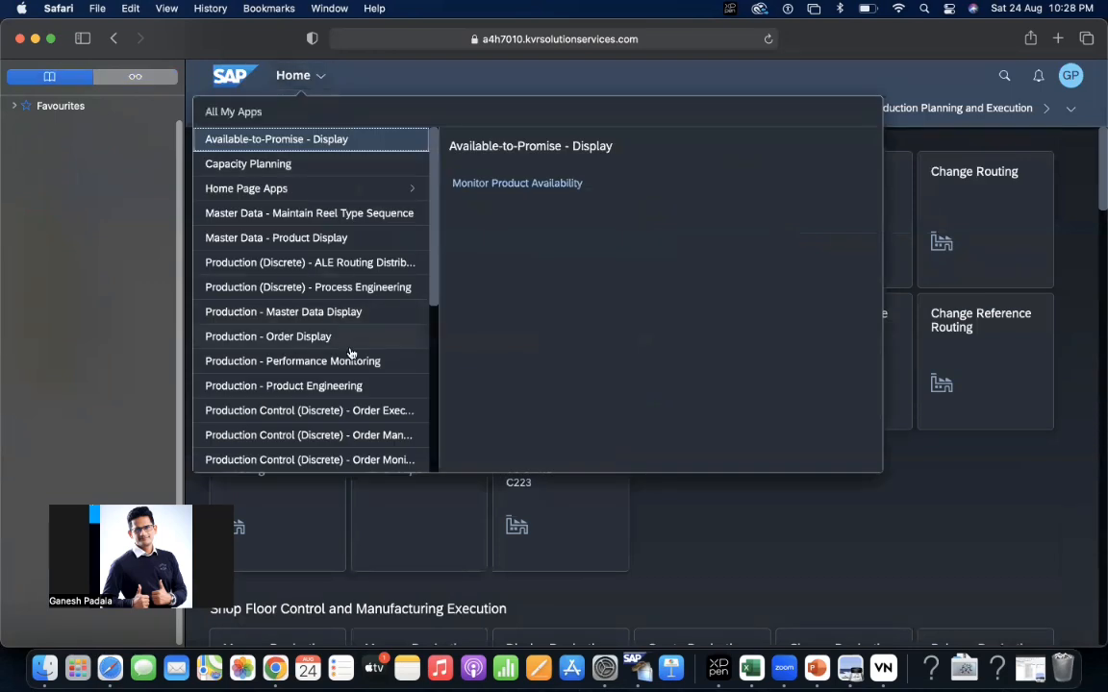
mouse_move(351, 361)
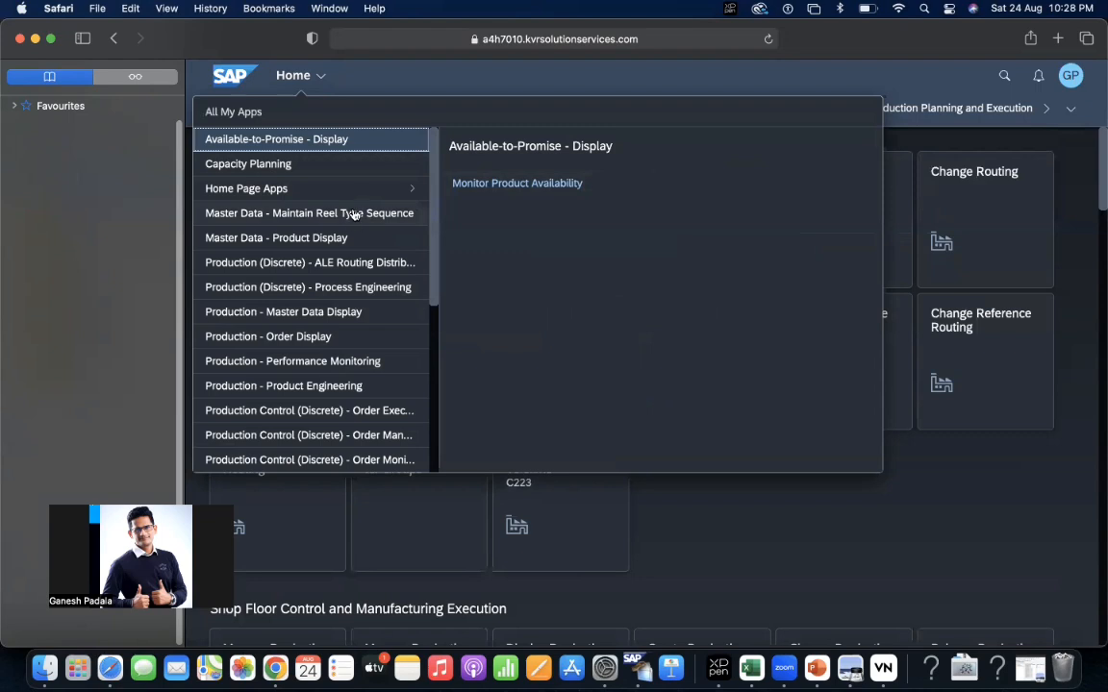
mouse_move(336, 164)
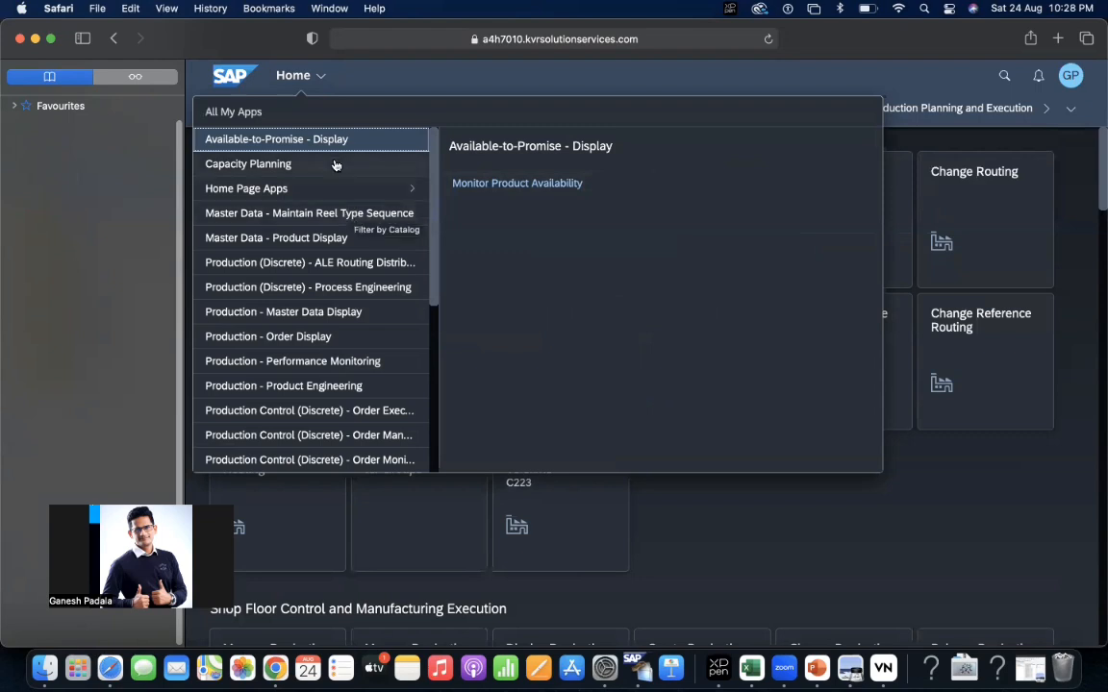
click(246, 188)
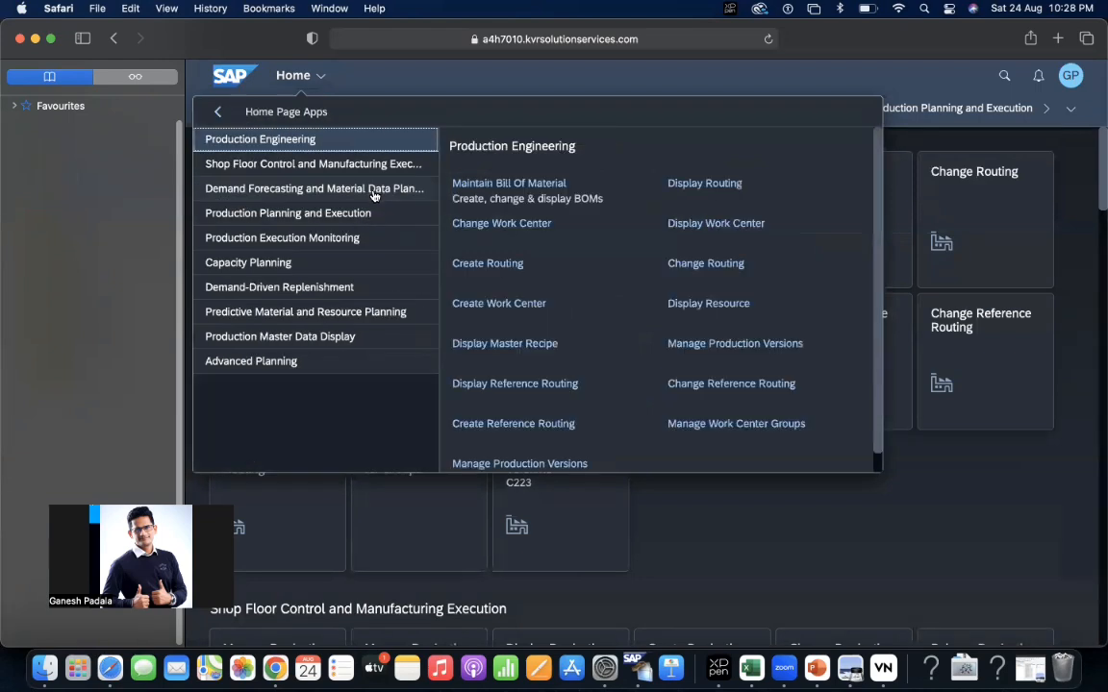
mouse_move(286, 176)
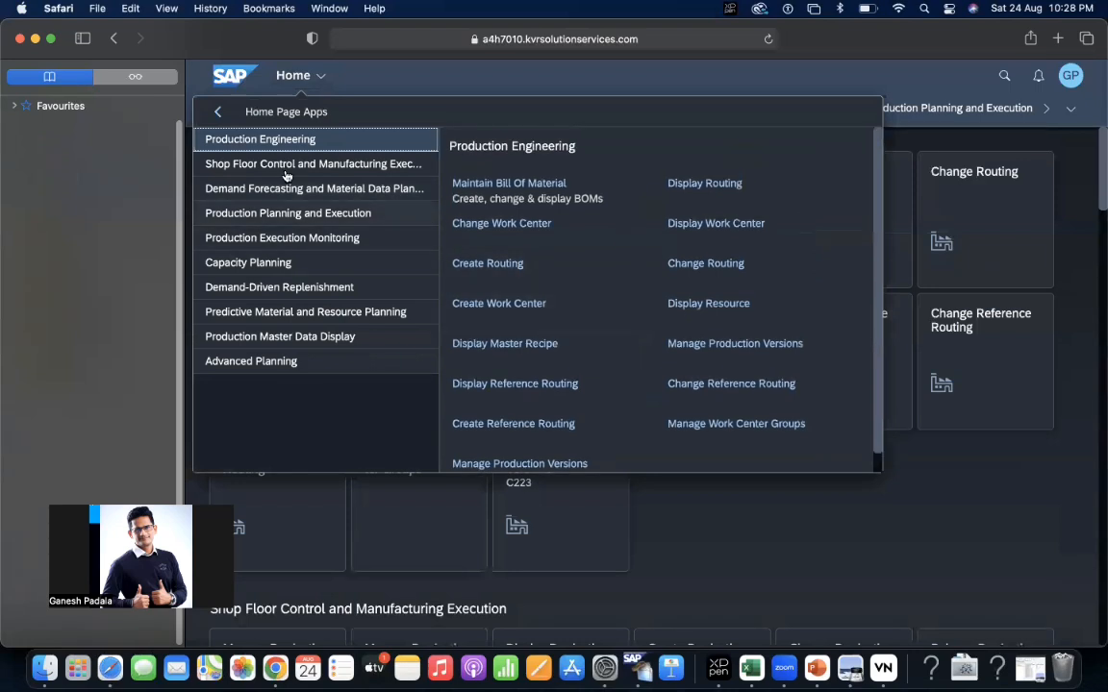
click(218, 112)
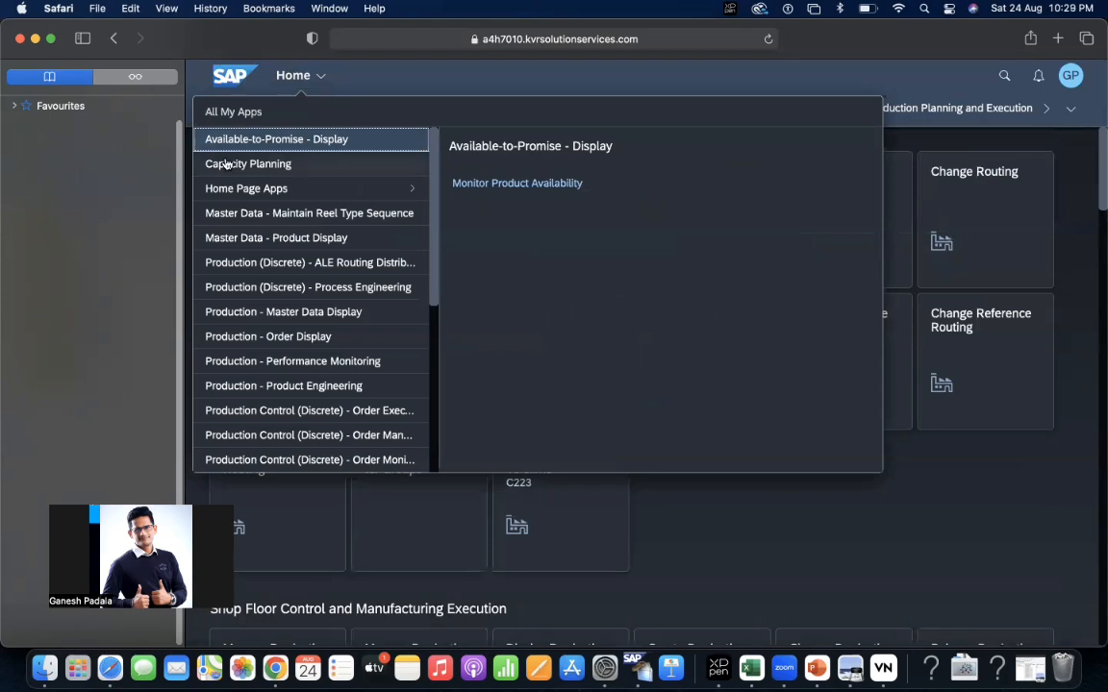
mouse_move(288, 238)
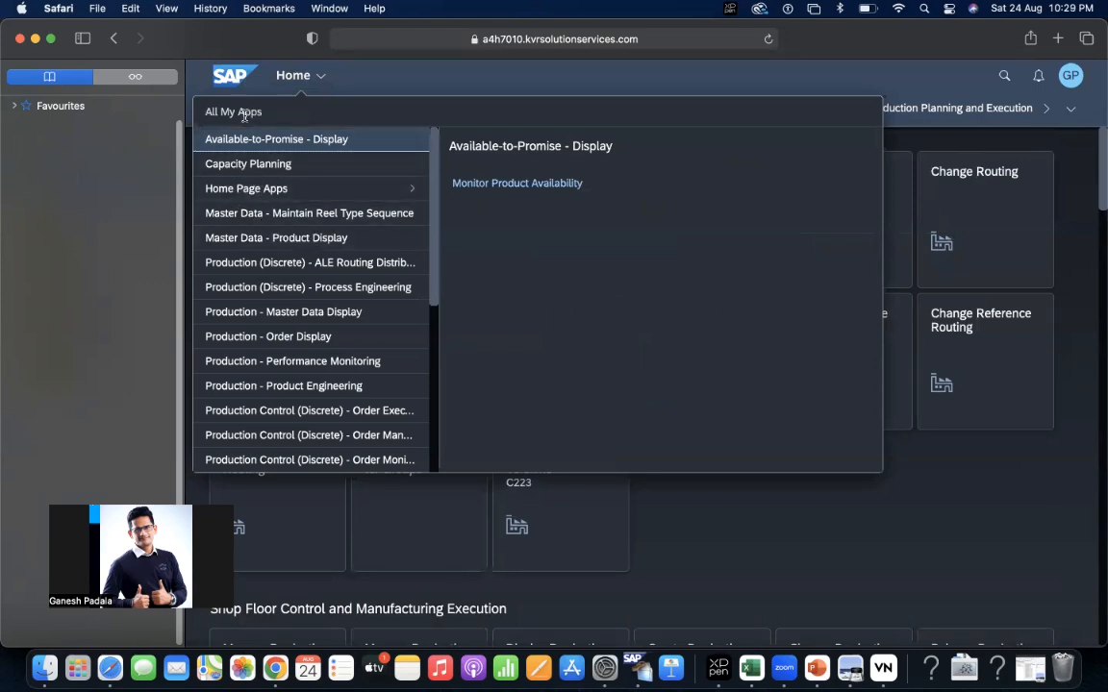
click(293, 75)
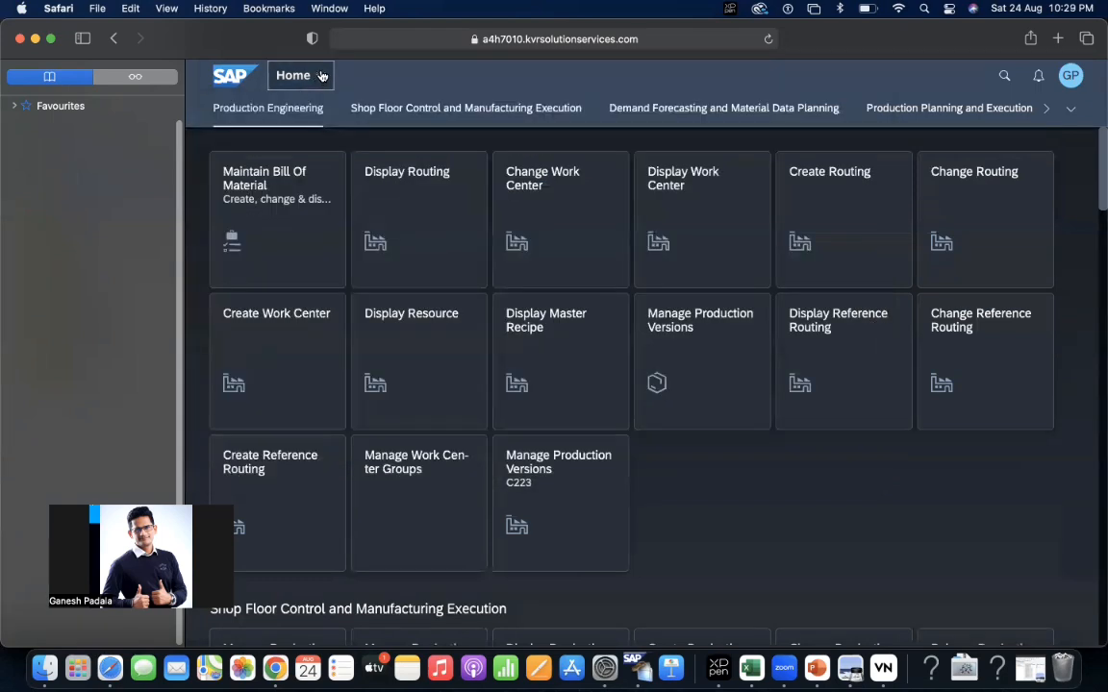
Open enterprise search and scroll the search category list, keeping the scope at All.
click(1004, 75)
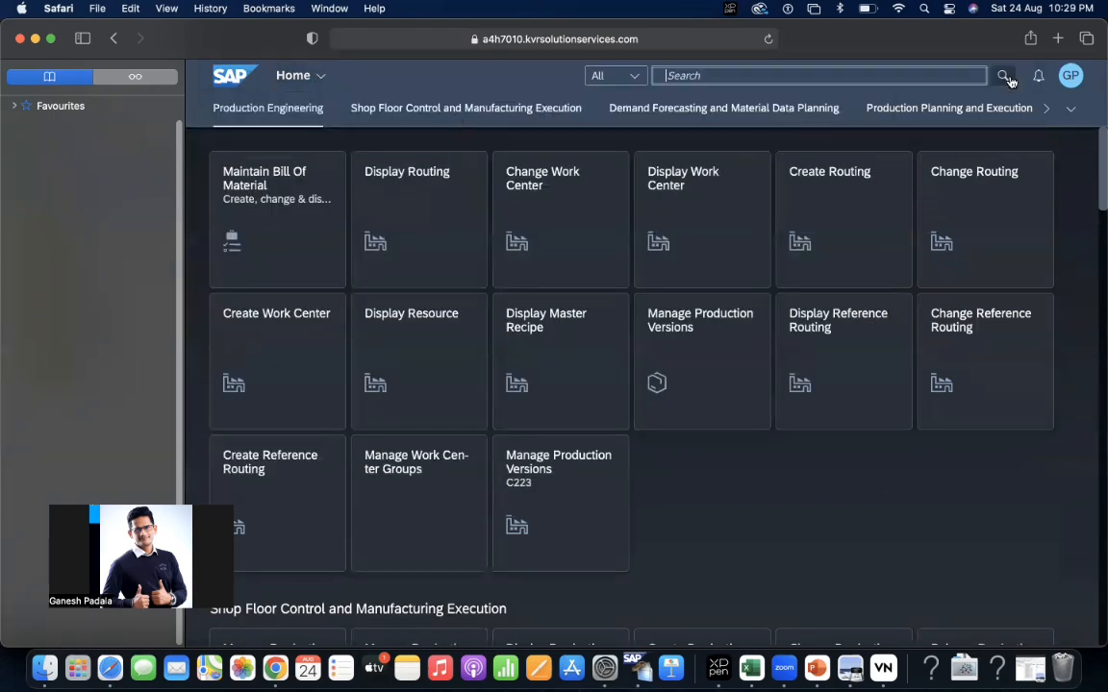
click(614, 75)
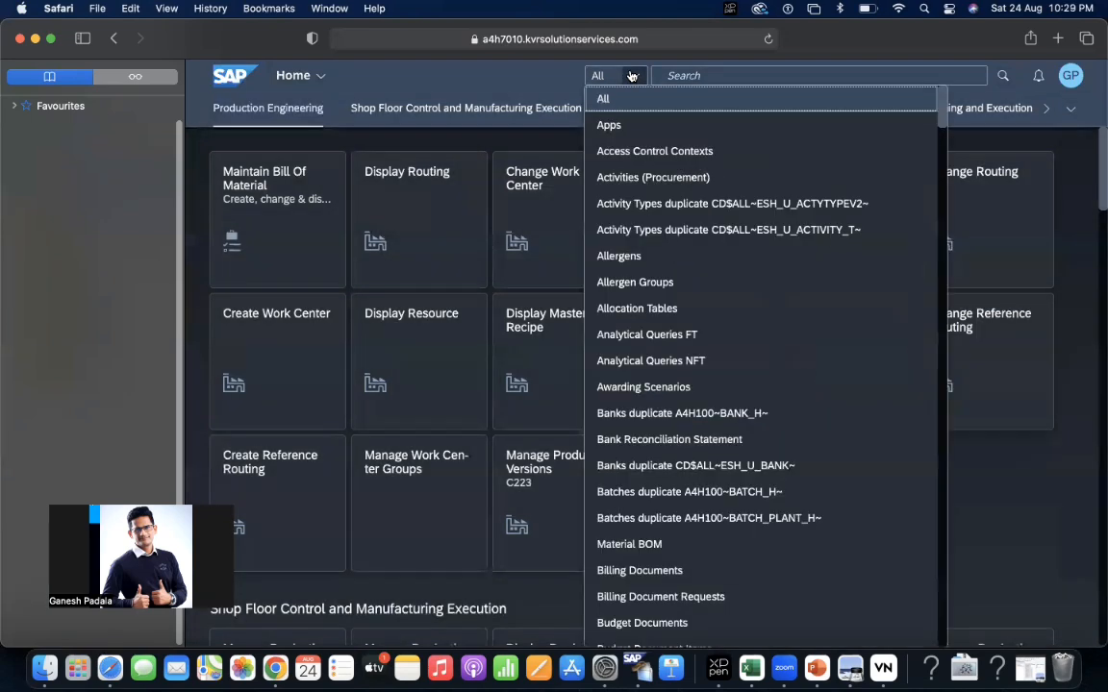
scroll(down, 3)
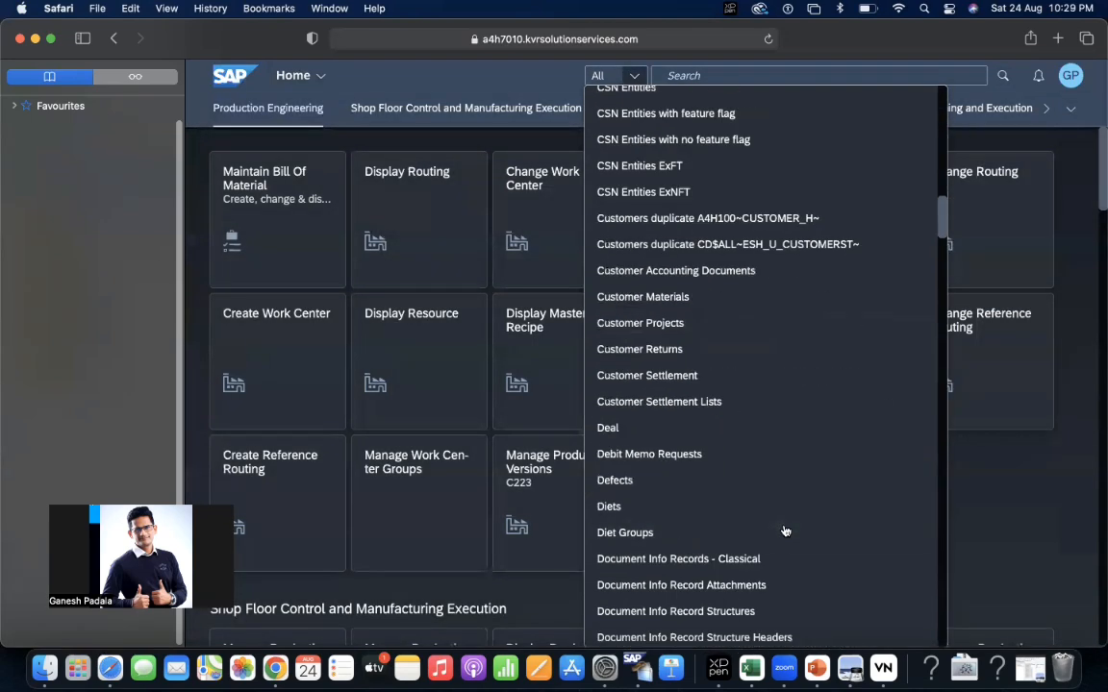
scroll(down, 3)
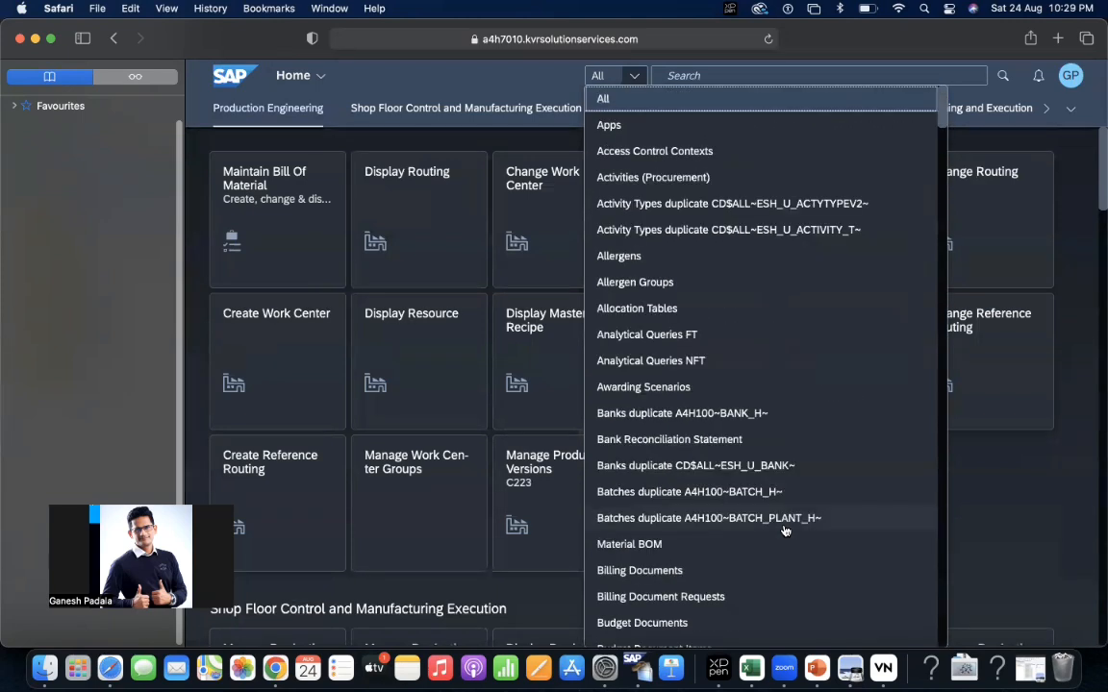
mouse_move(508, 103)
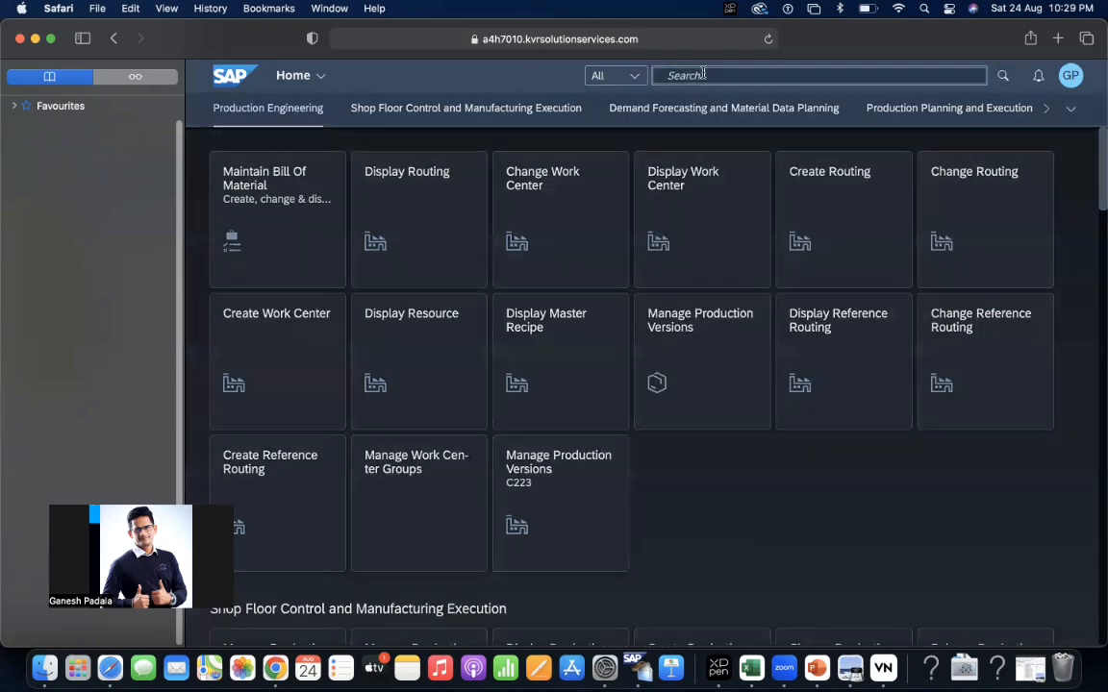
Run a search scoped to Activities (Procurement), found via 'Procur', returning no results.
text(Procureme)
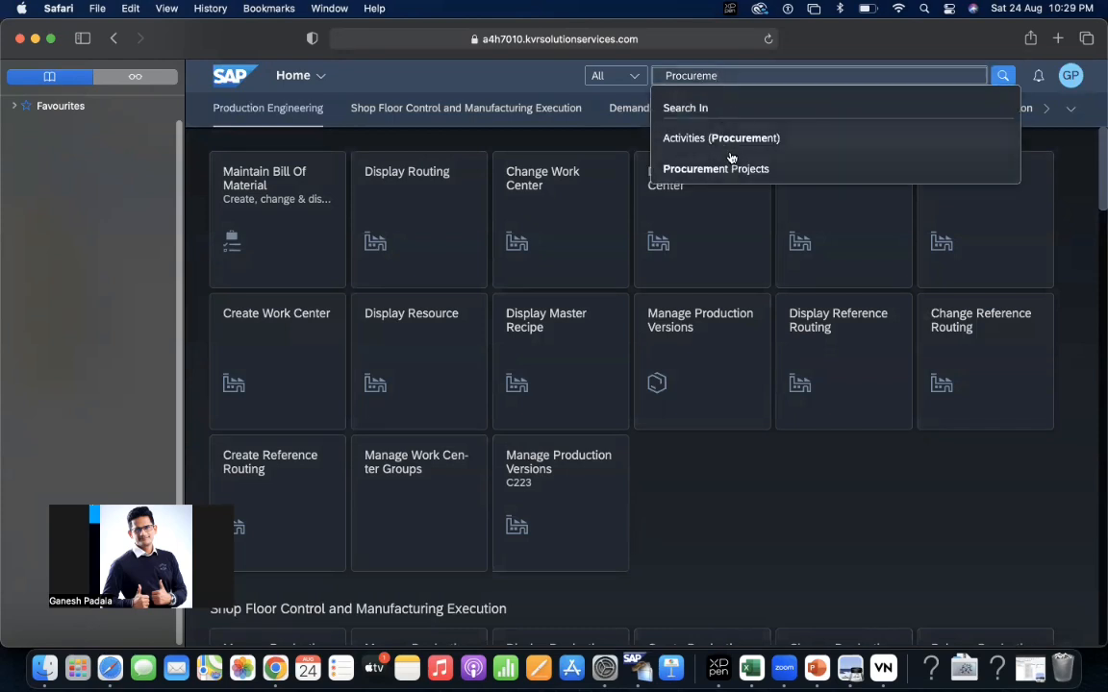
click(721, 138)
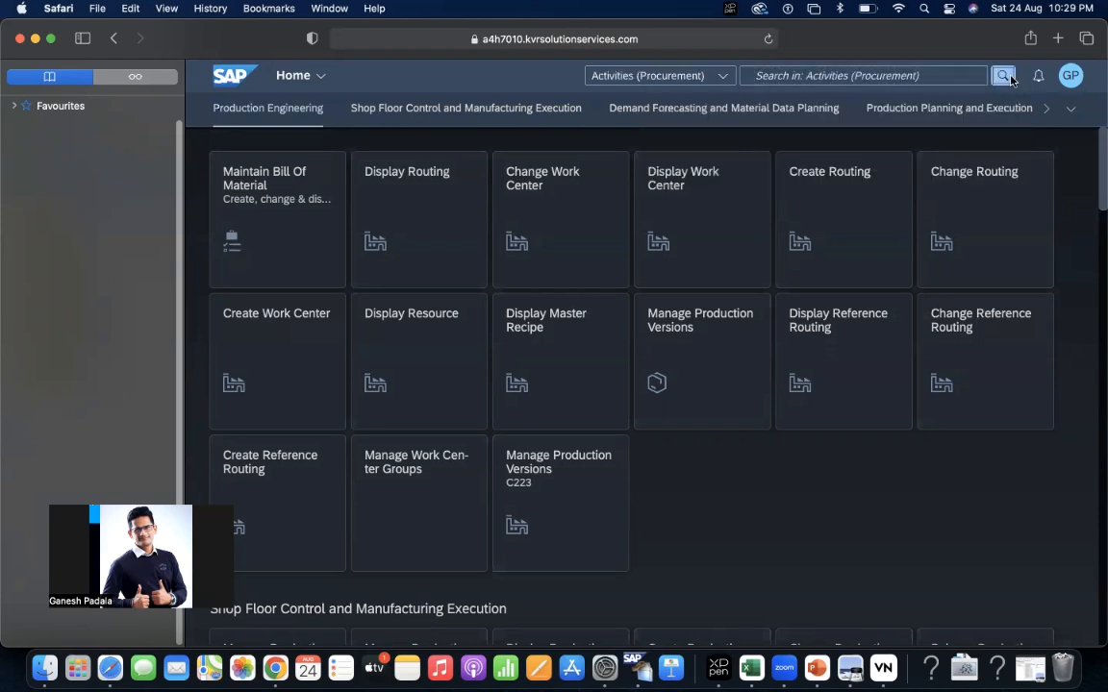
click(1003, 75)
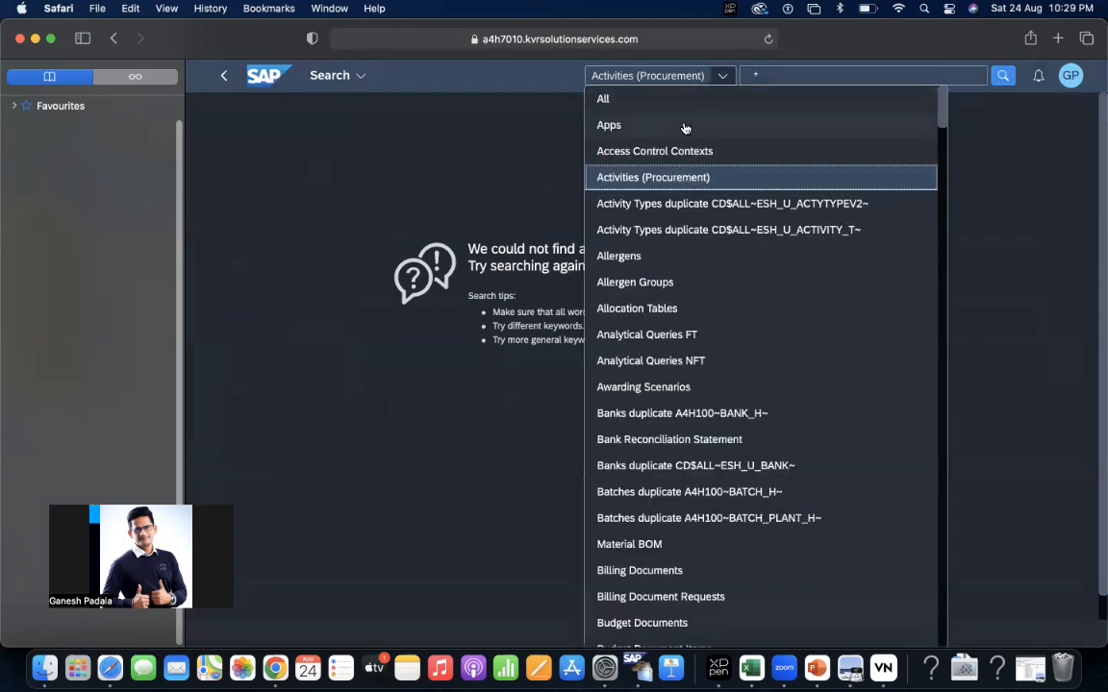
Set the search scope back to All and scroll through the business object categories.
click(603, 98)
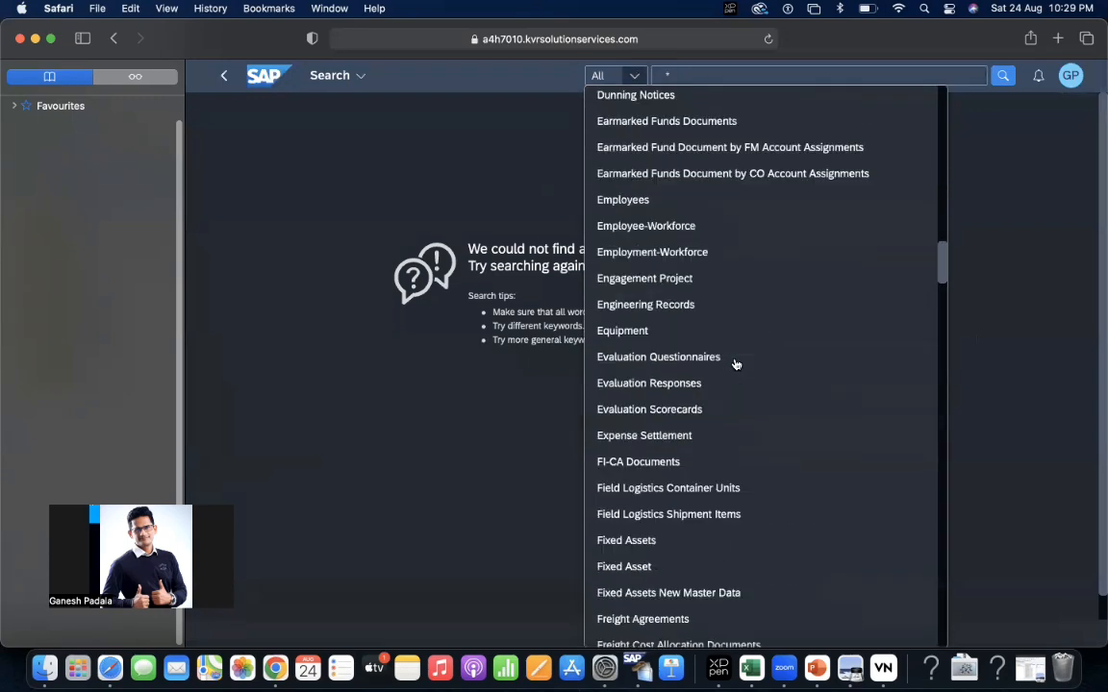
scroll(down, 3)
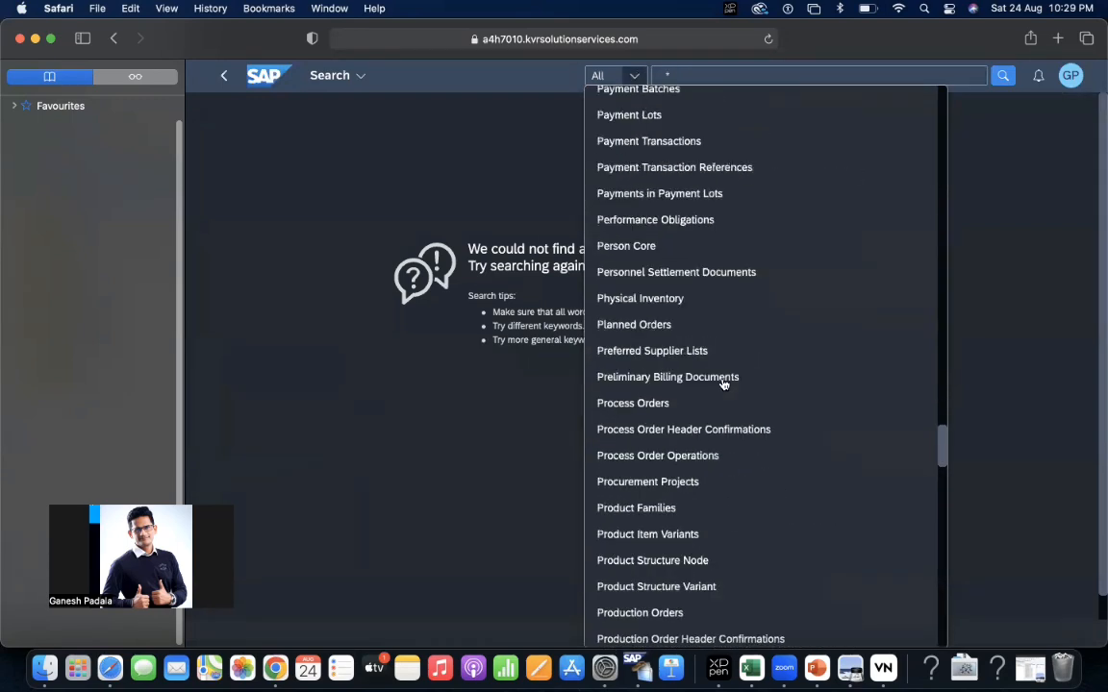
scroll(down, 3)
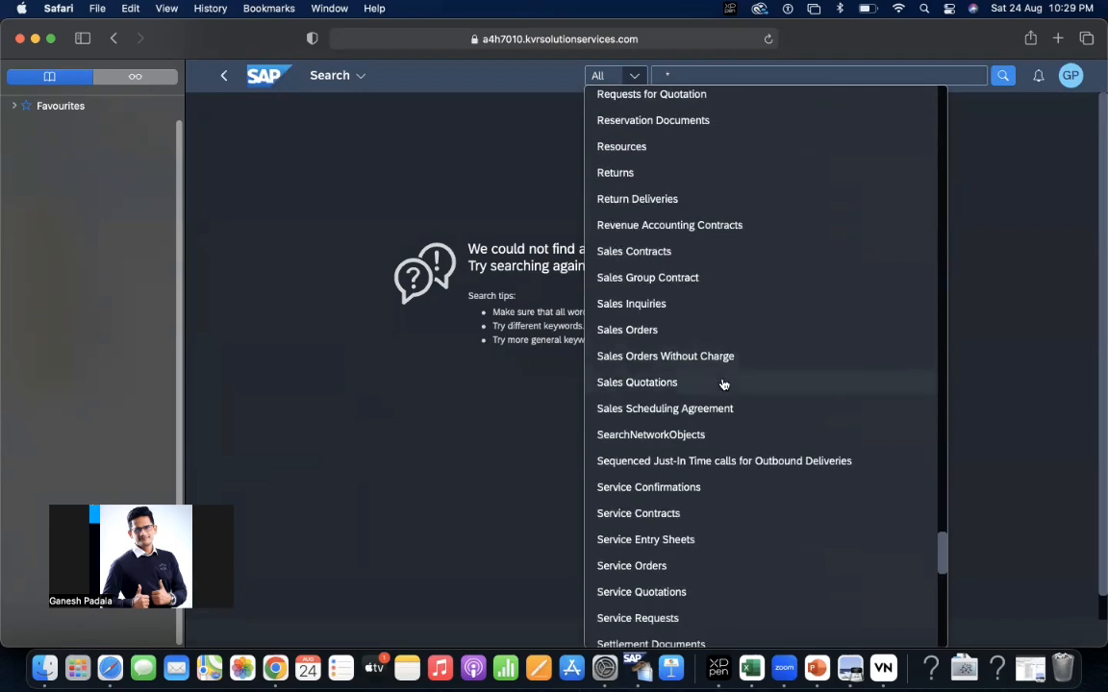
scroll(down, 3)
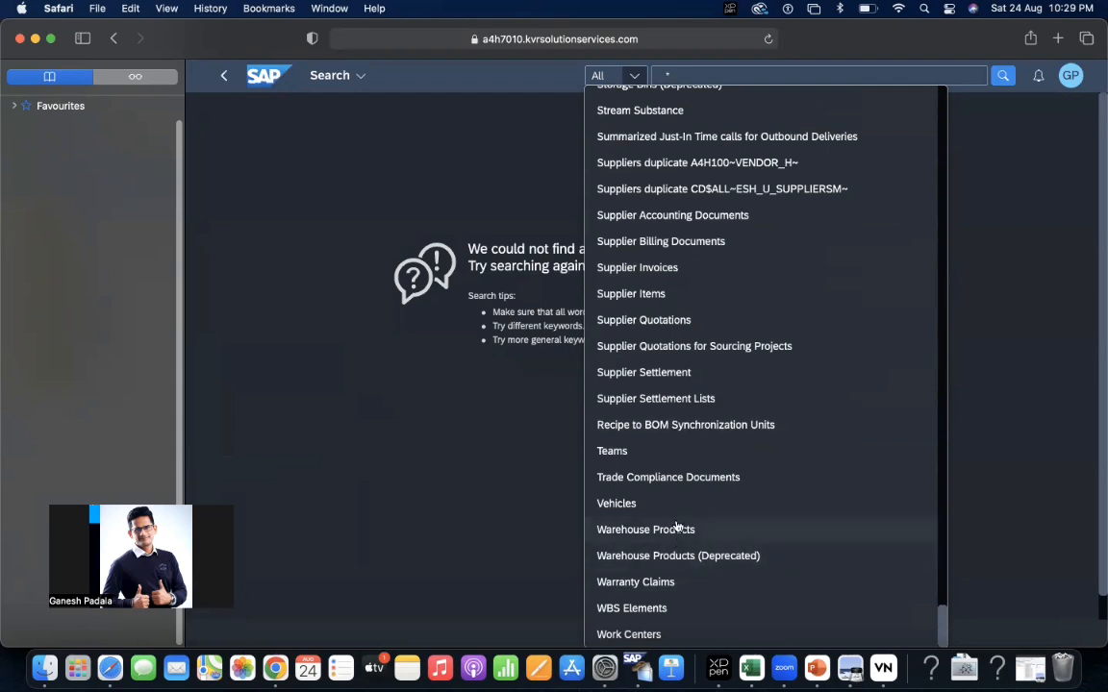
mouse_move(680, 104)
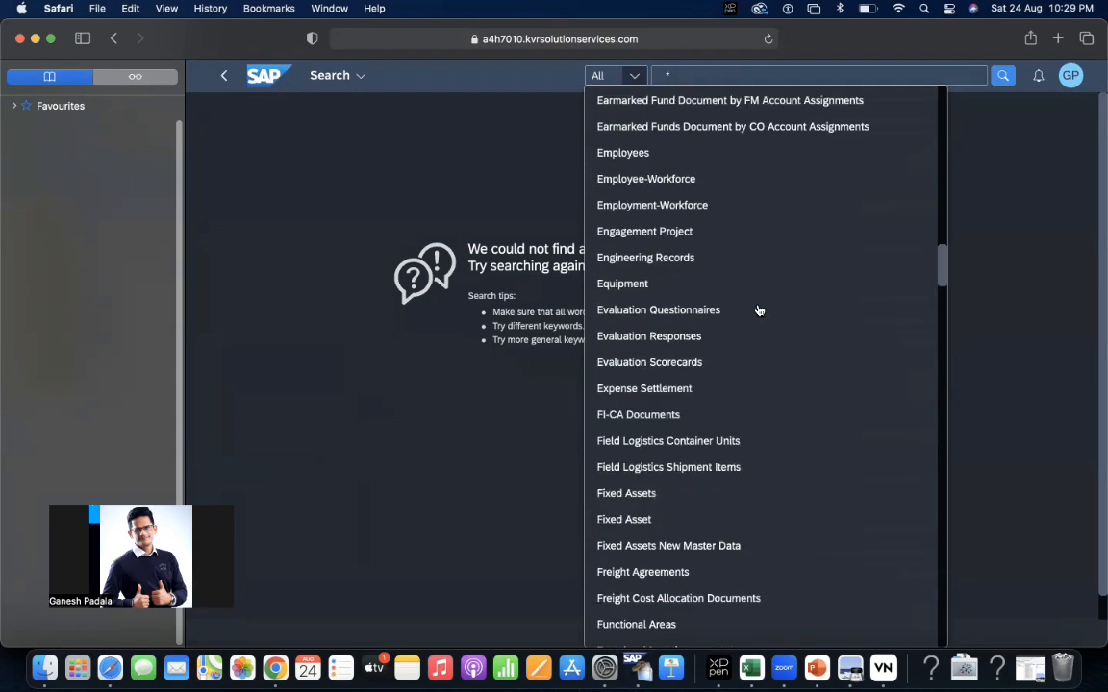
scroll(down, 3)
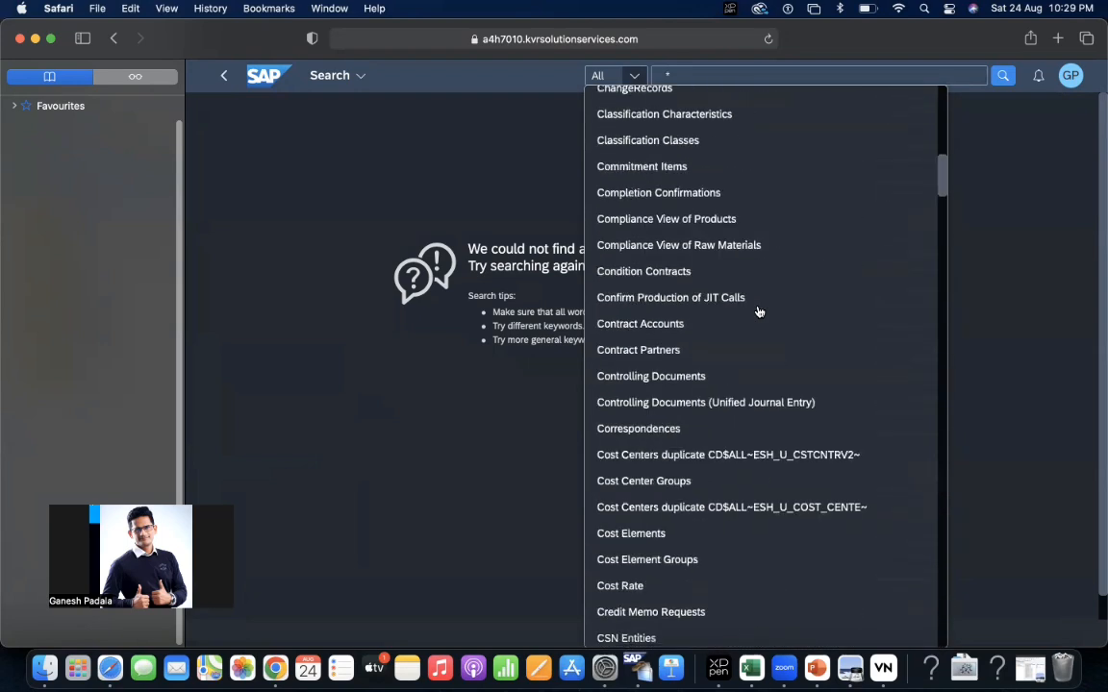
scroll(down, 3)
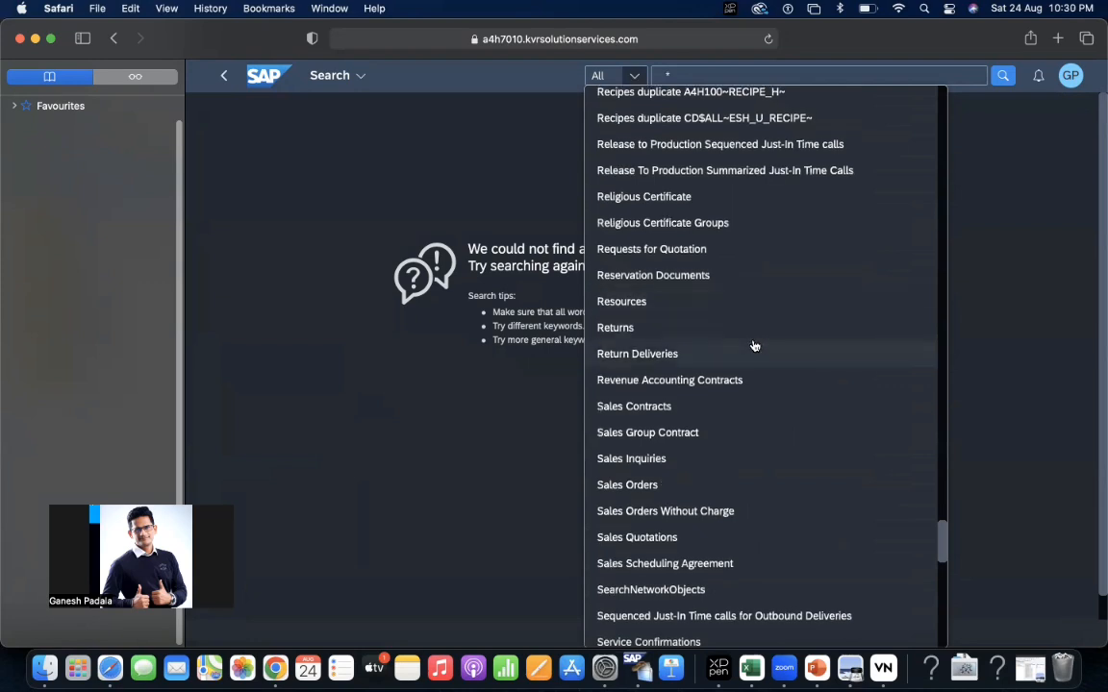
scroll(up, 3)
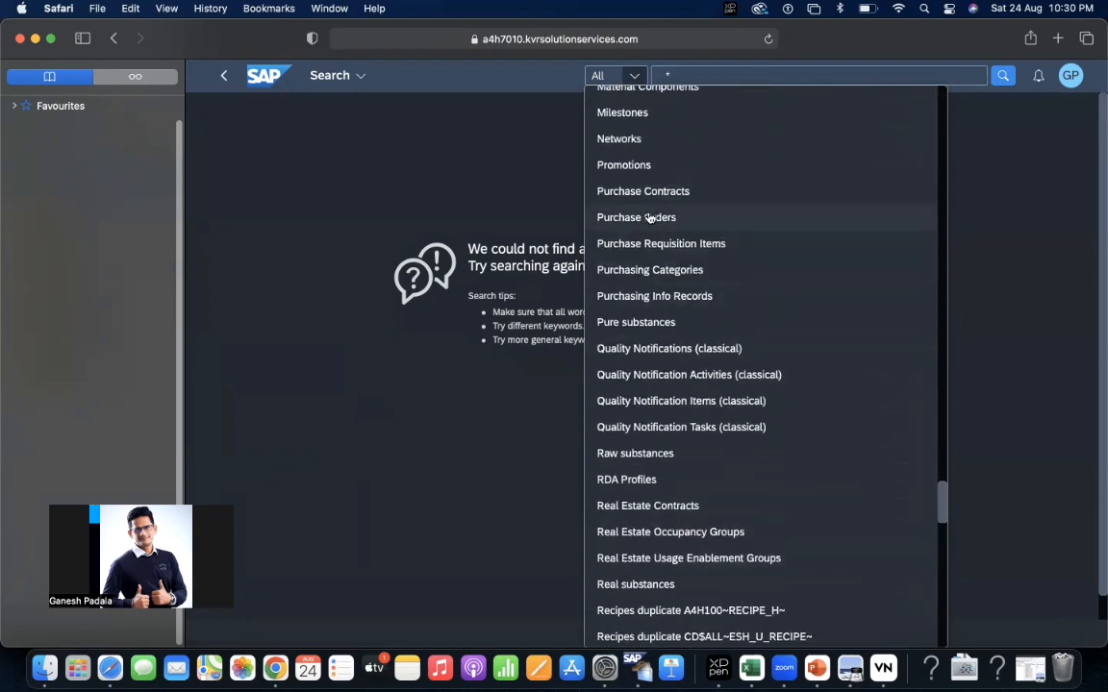
click(635, 217)
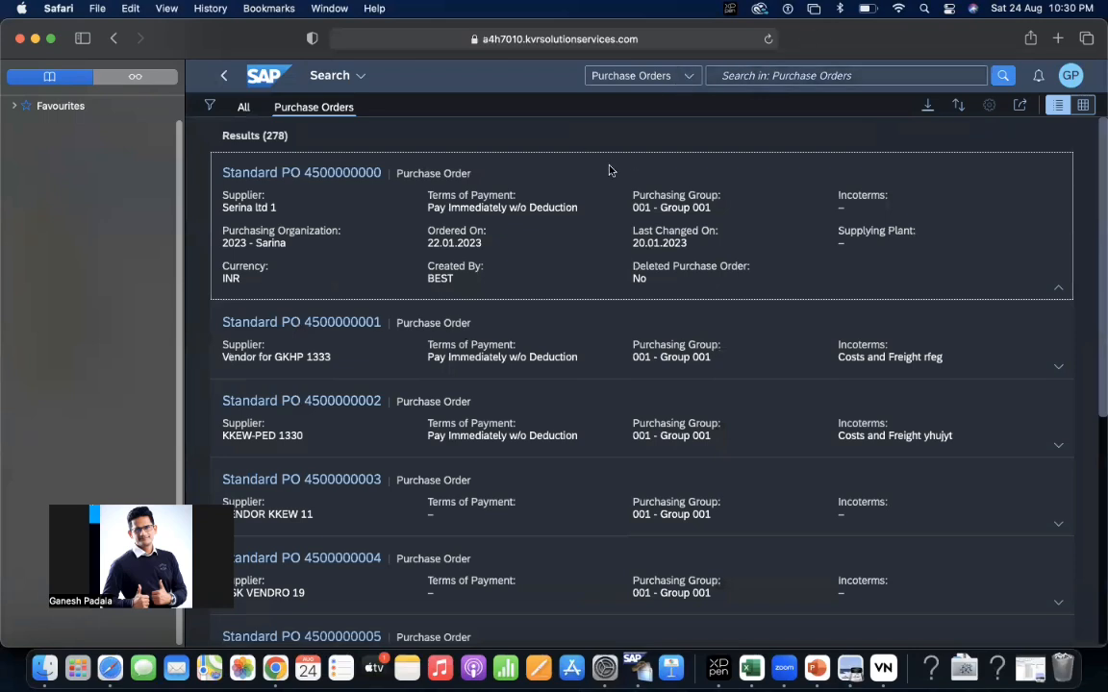
mouse_move(246, 305)
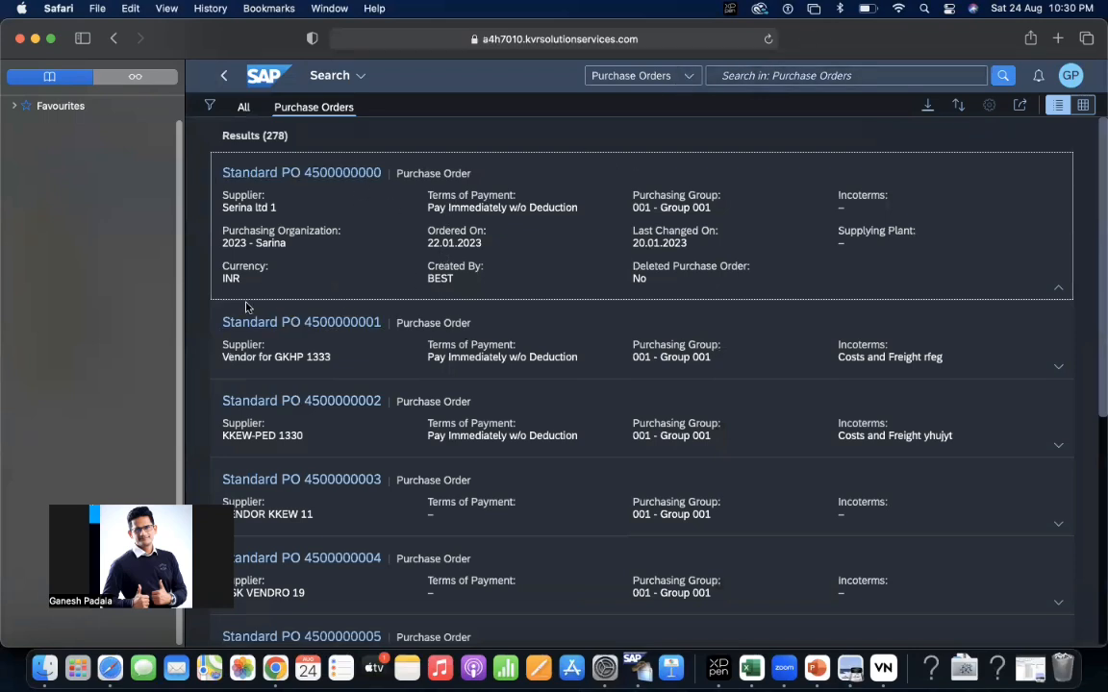
mouse_move(568, 279)
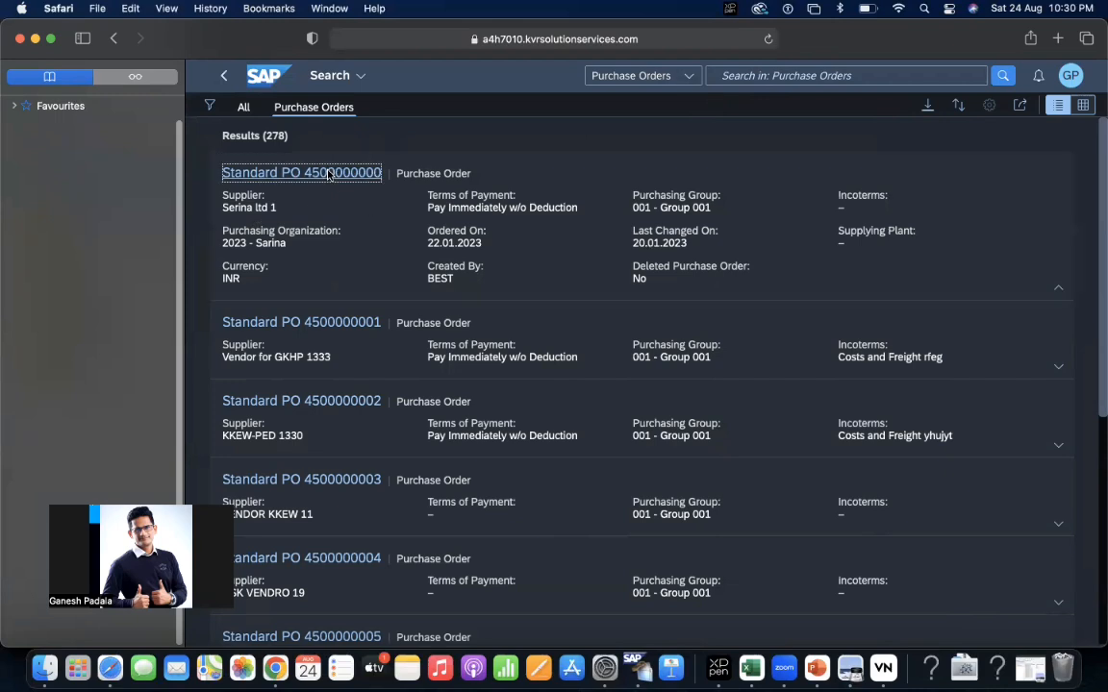
click(301, 172)
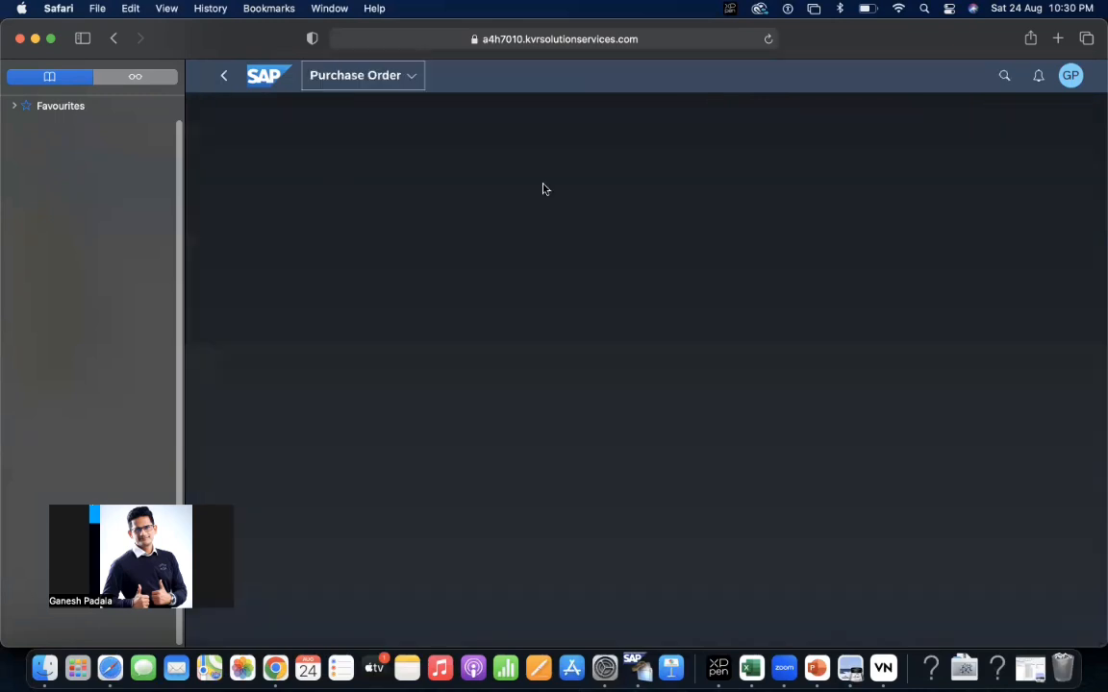
mouse_move(834, 249)
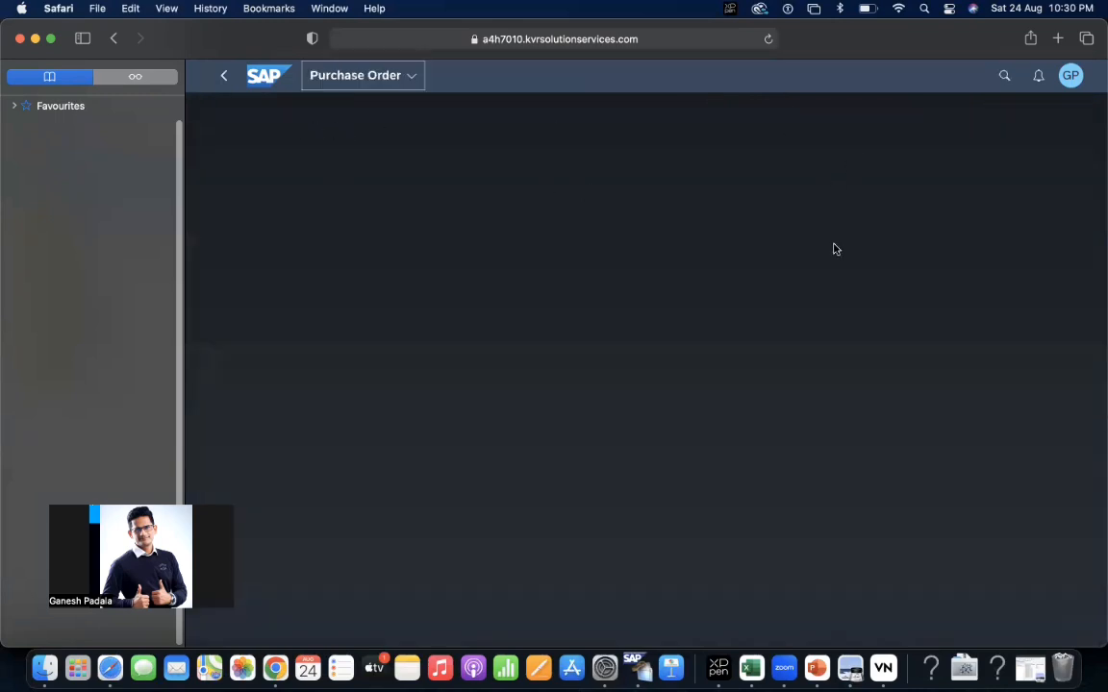
mouse_move(832, 245)
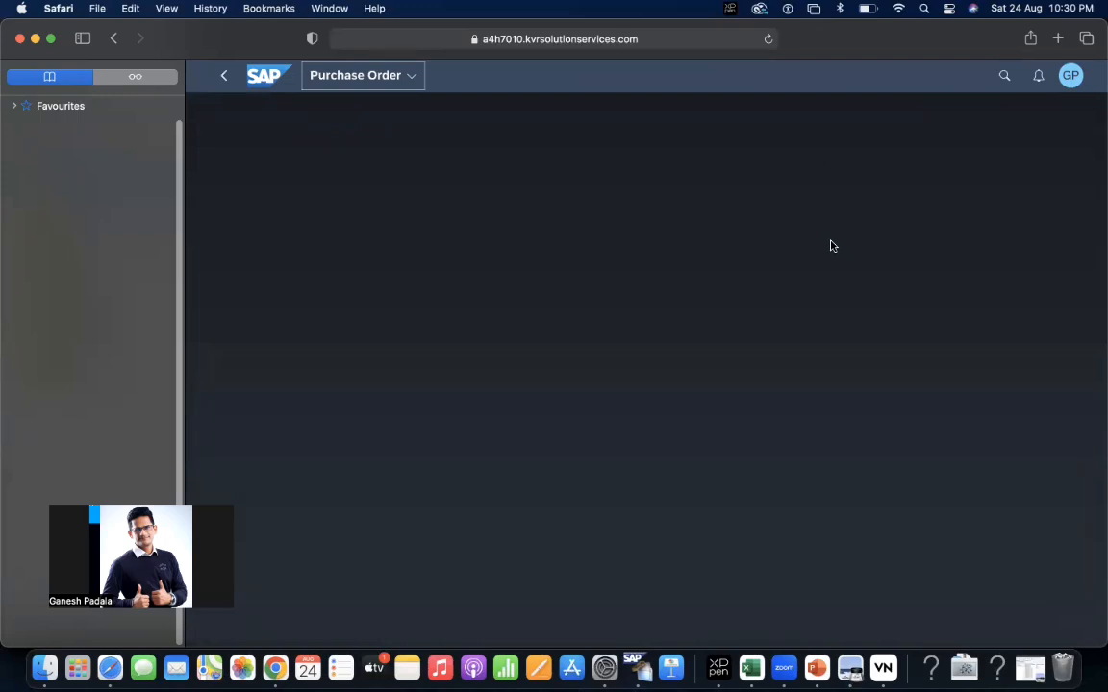
mouse_move(486, 253)
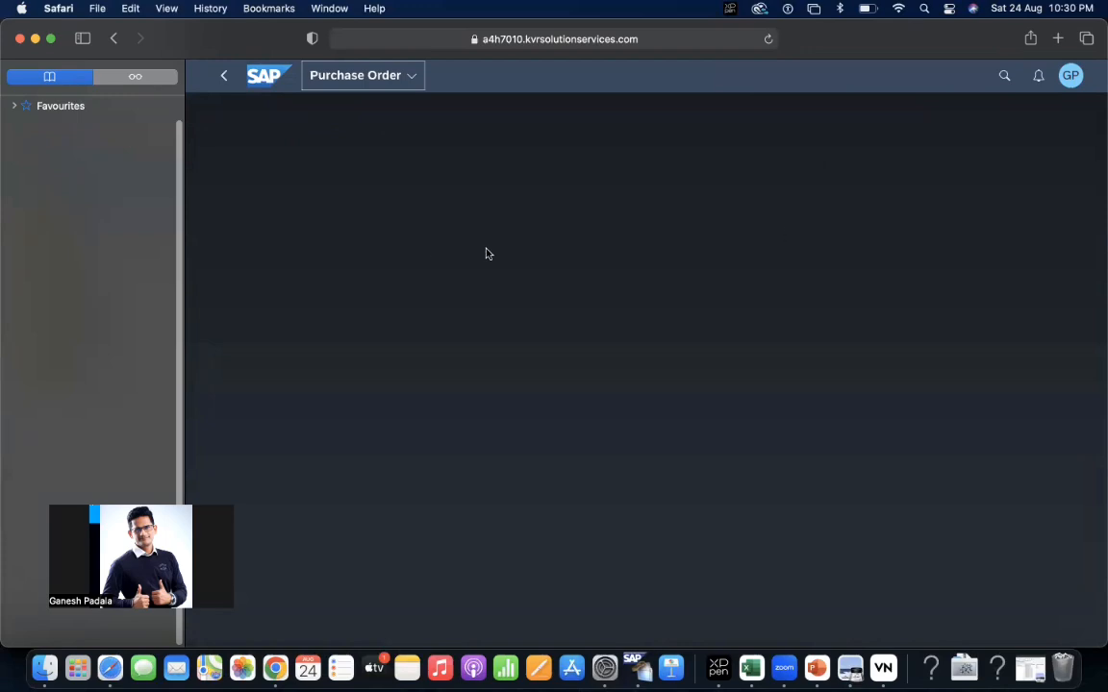
mouse_move(407, 117)
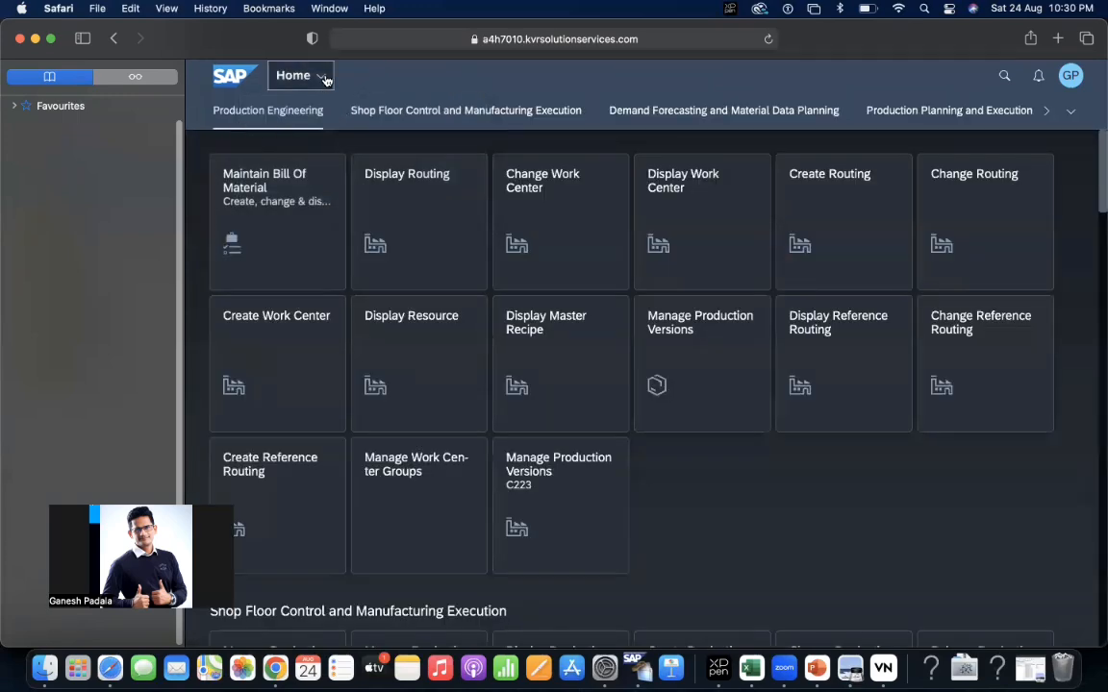
Open the All My Apps list, then scroll the home page down to Advanced Planning.
click(301, 75)
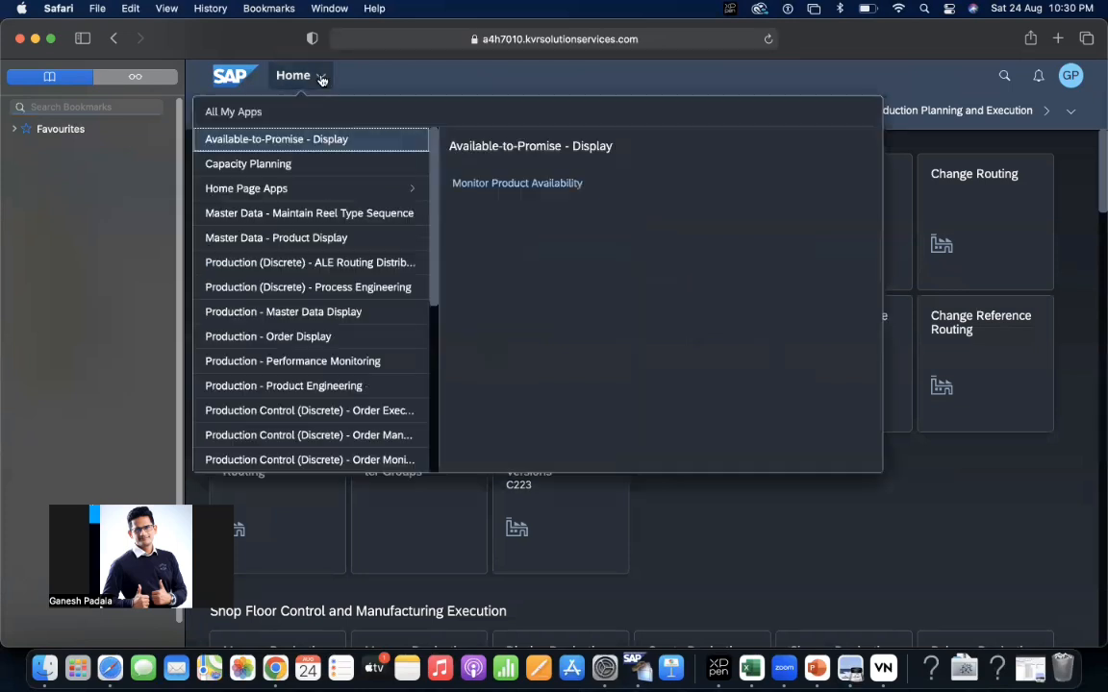
scroll(down, 3)
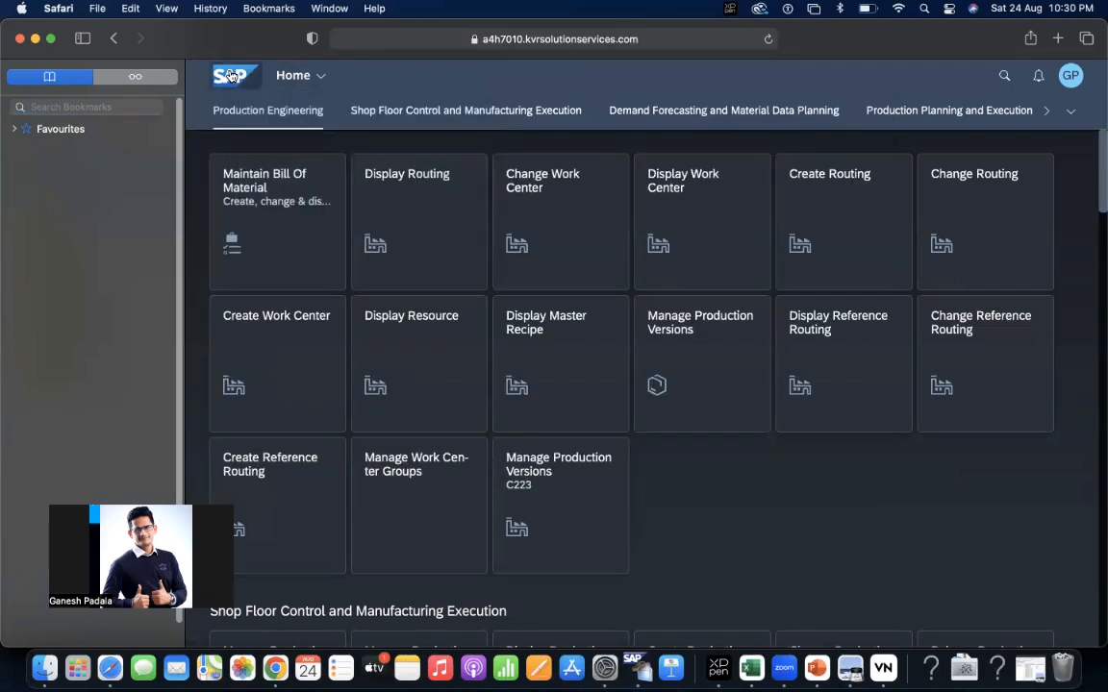
scroll(down, 3)
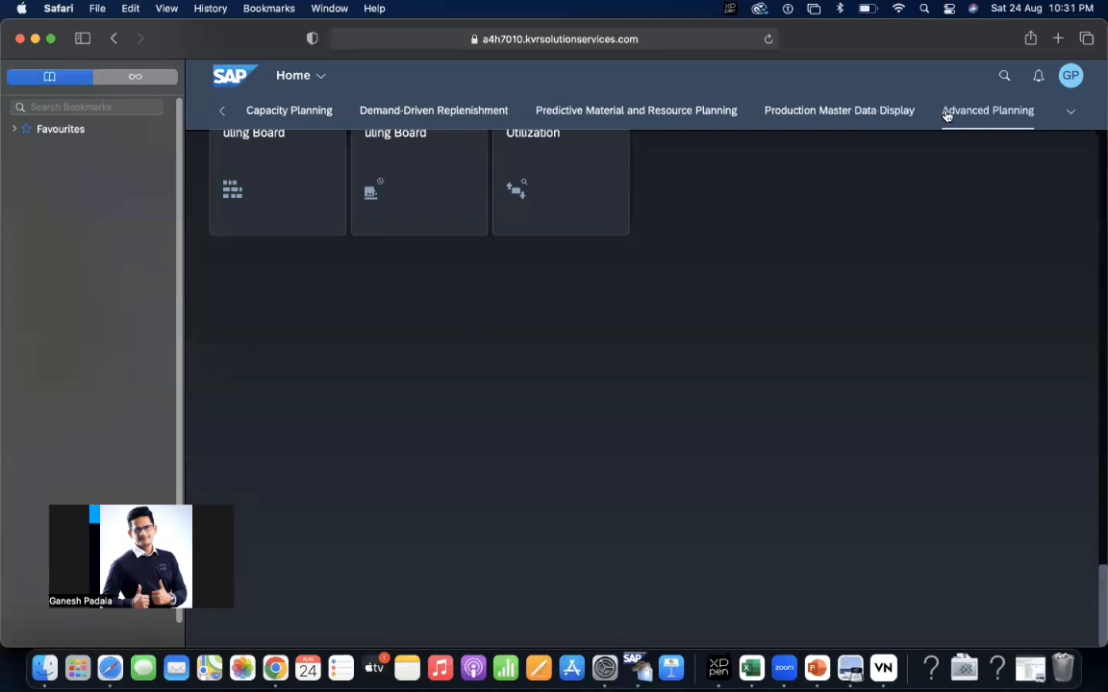
Open App Finder from the avatar menu, browse its app categories, and expand Safari's Favourites folder.
click(1070, 75)
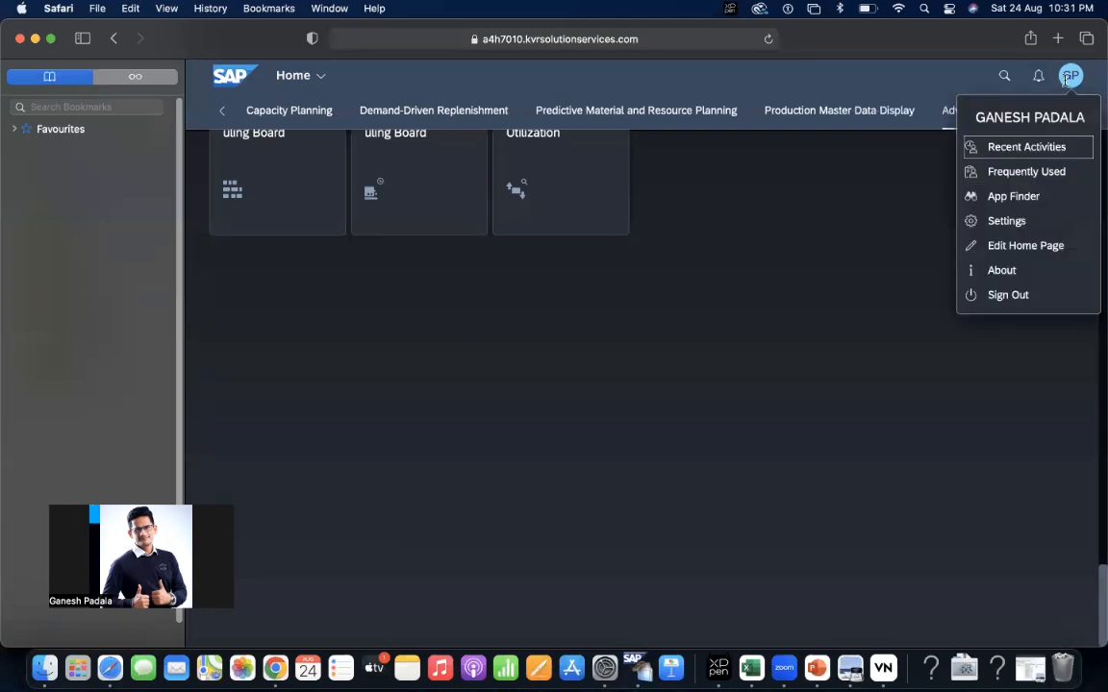
mouse_move(1013, 196)
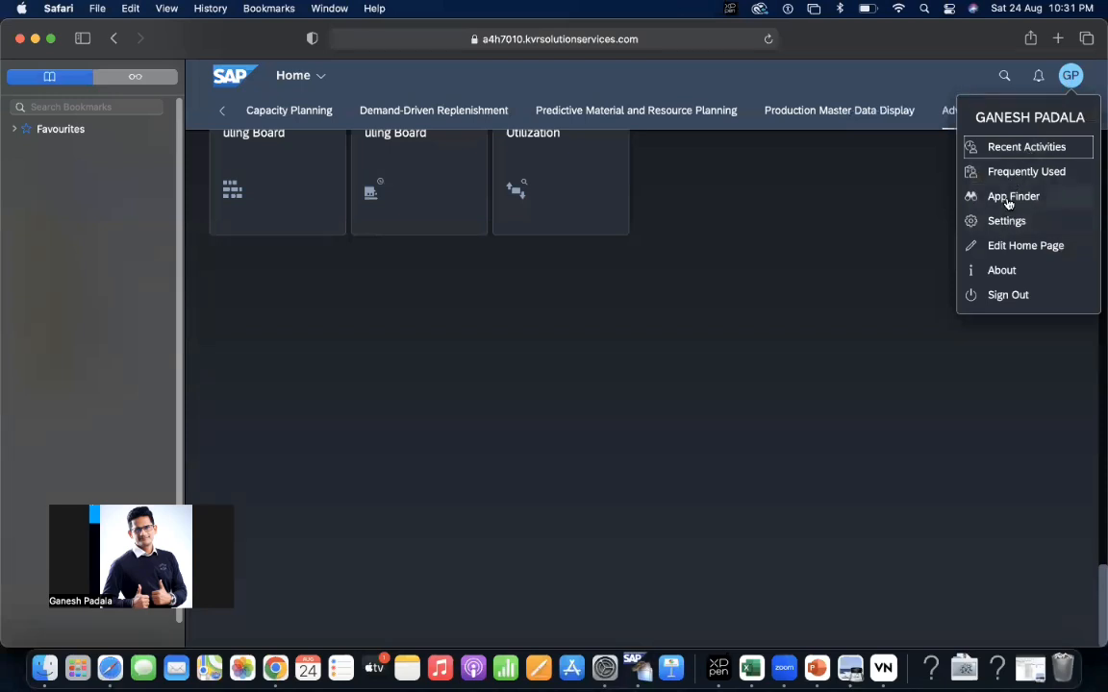
click(1013, 196)
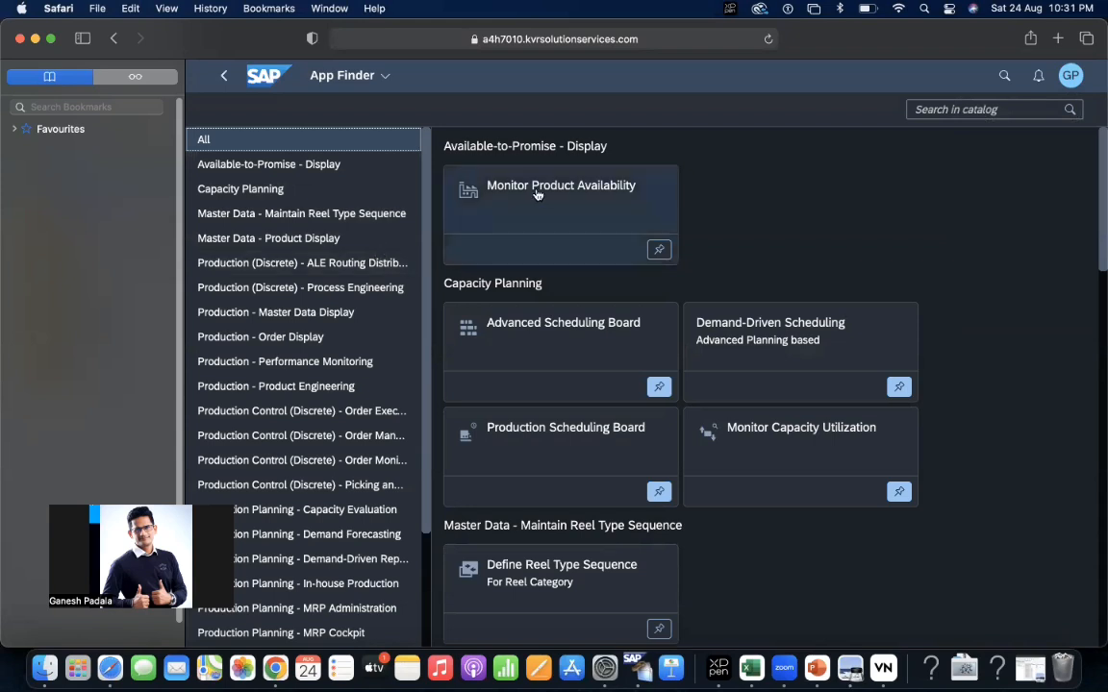
mouse_move(392, 238)
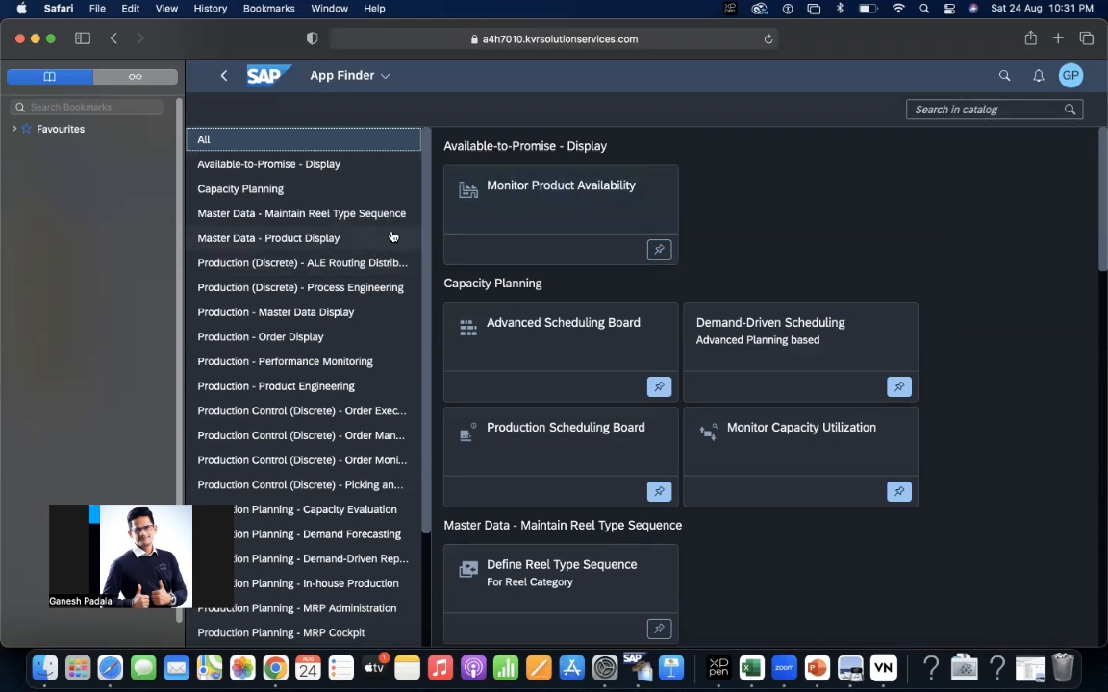
scroll(down, 3)
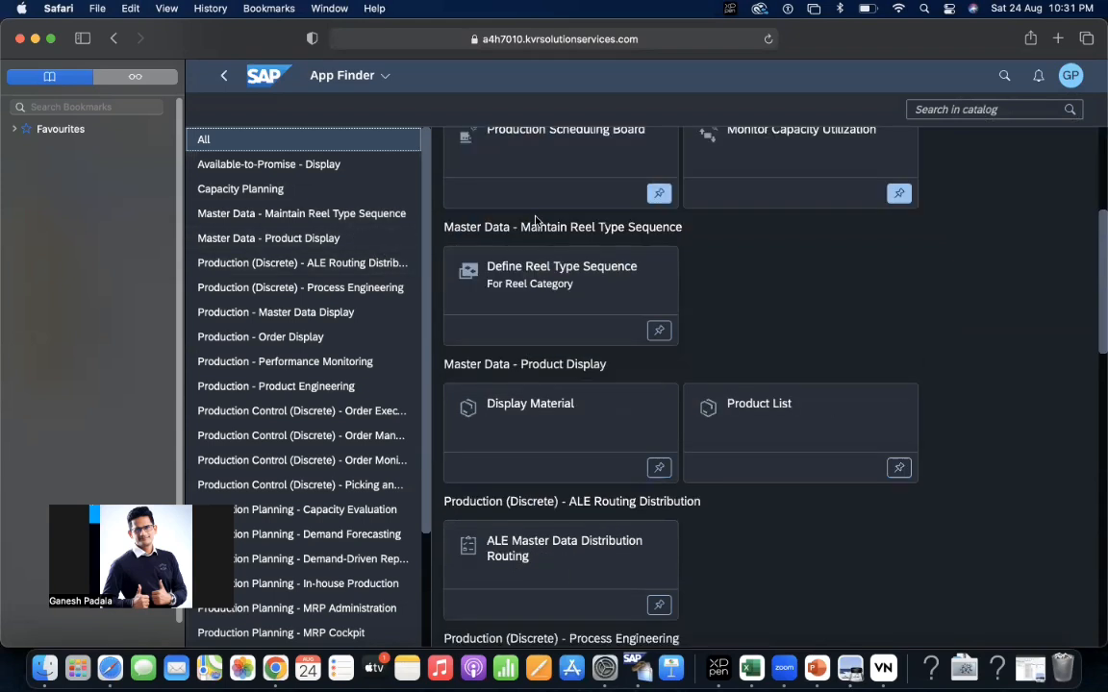
scroll(down, 3)
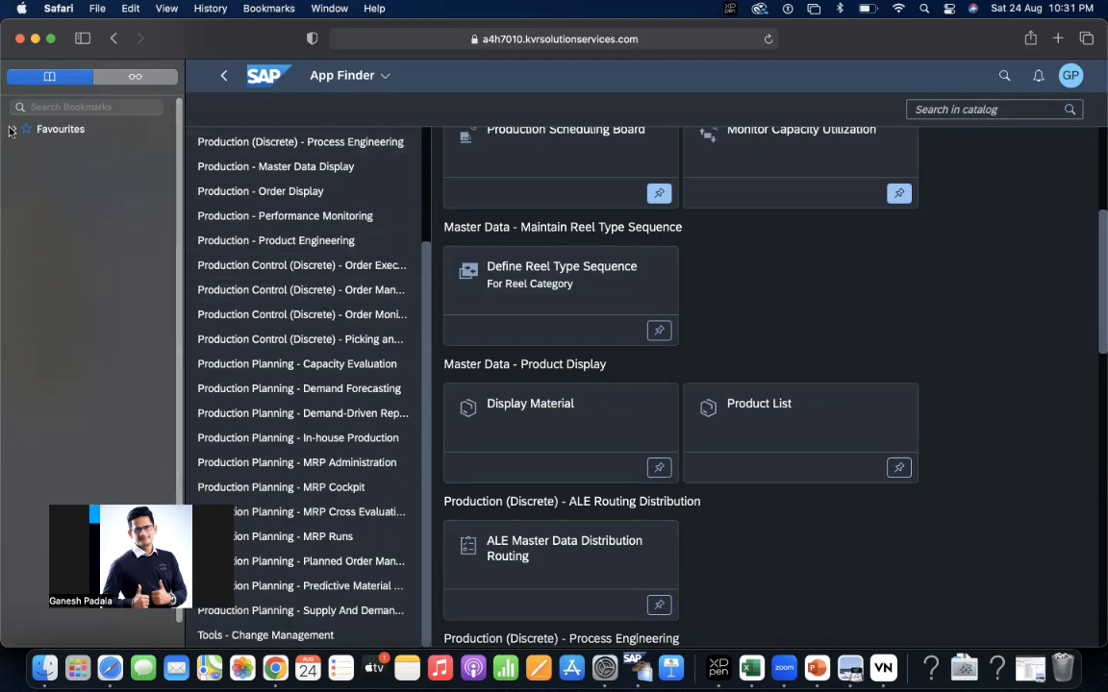
click(11, 128)
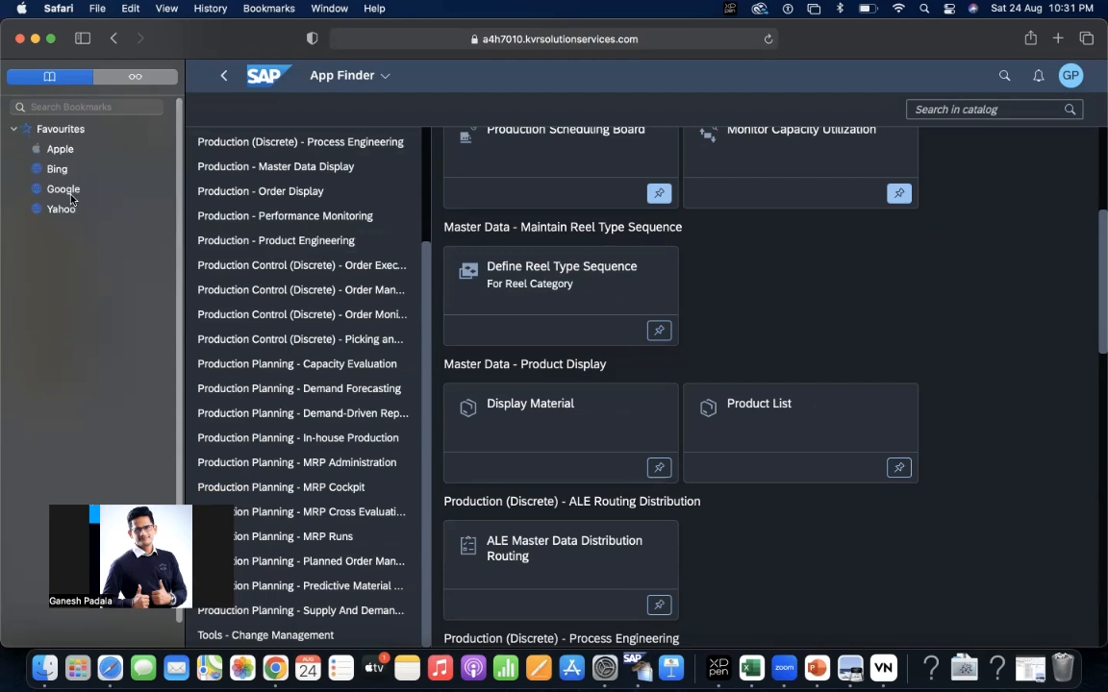